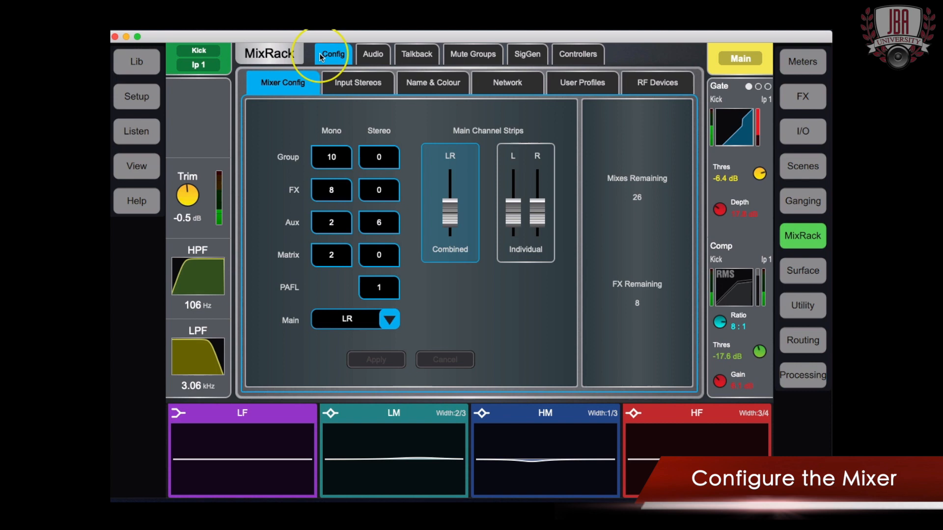
mouse_move(331, 189)
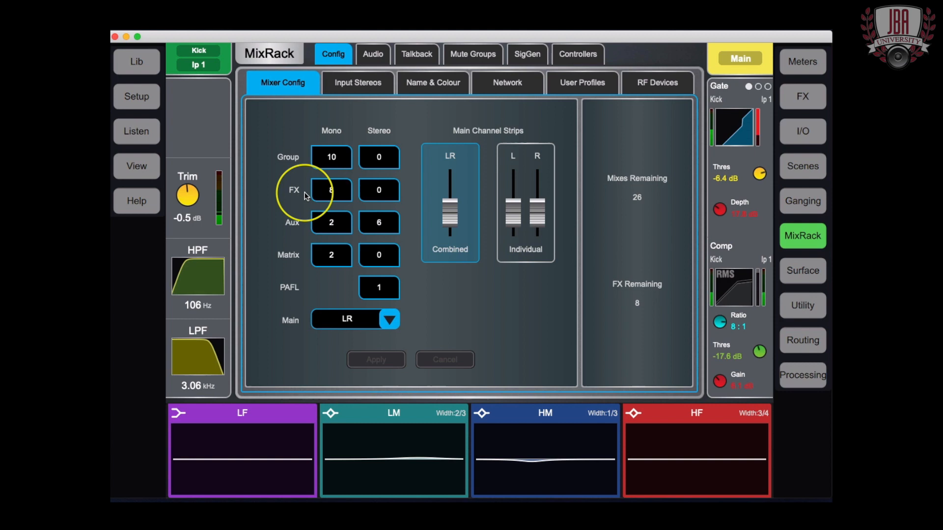
mouse_move(325, 101)
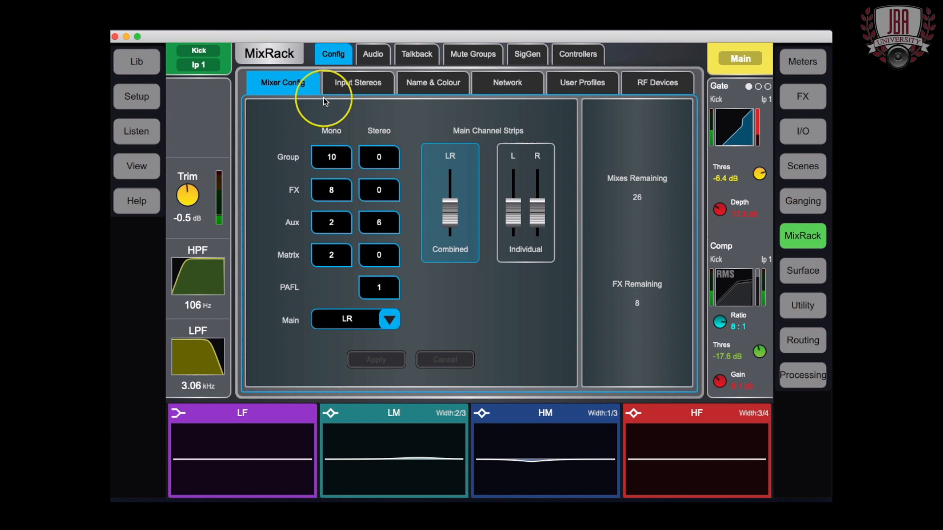
mouse_move(380, 199)
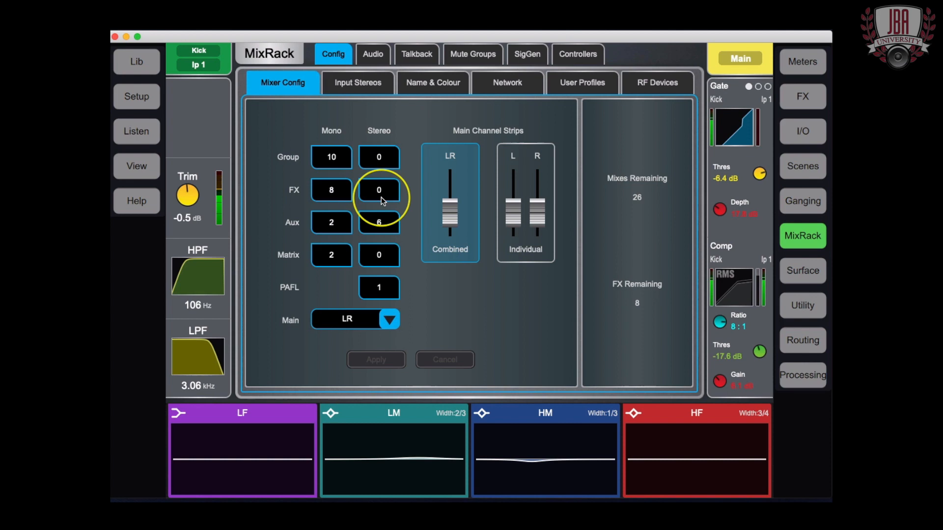
Keep the main mix format as LR and show Input Stereos with inputs 3/4 paired as stereo.
left_click(389, 319)
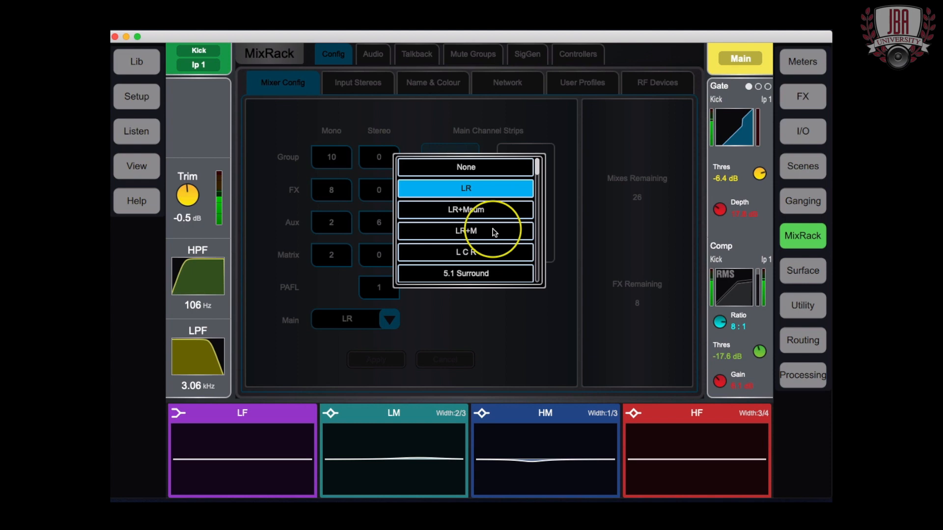
left_click(465, 189)
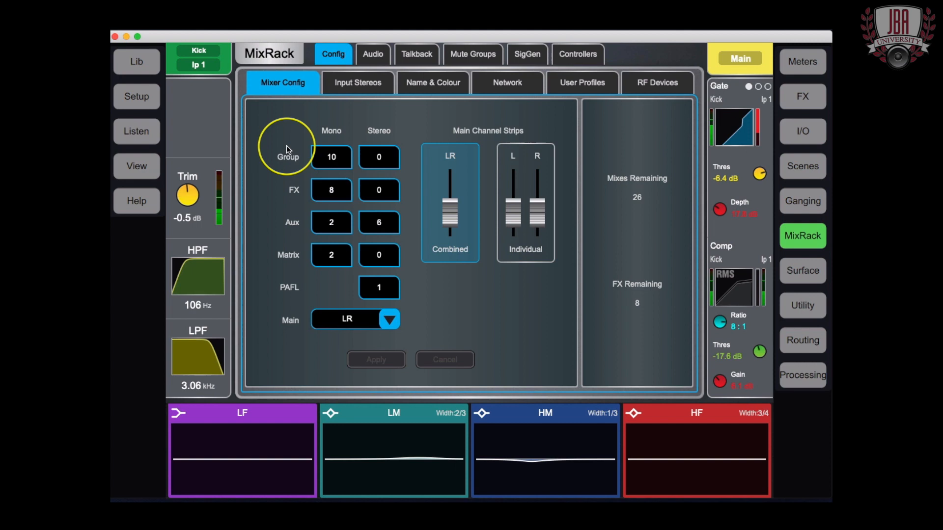
mouse_move(614, 299)
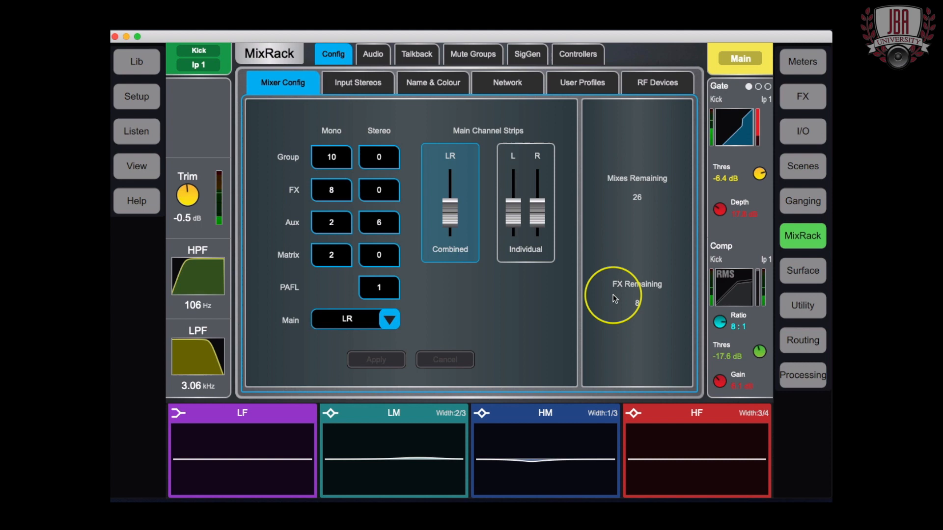
left_click(331, 158)
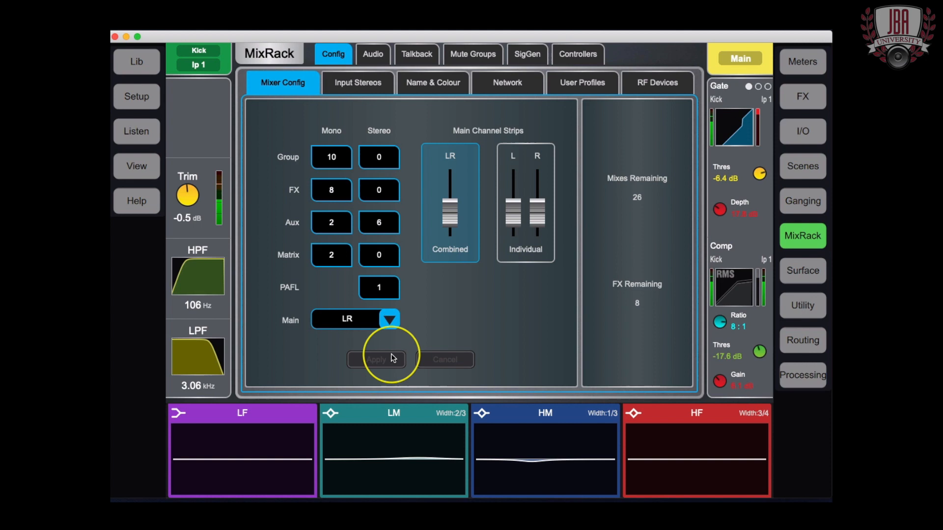
left_click(358, 83)
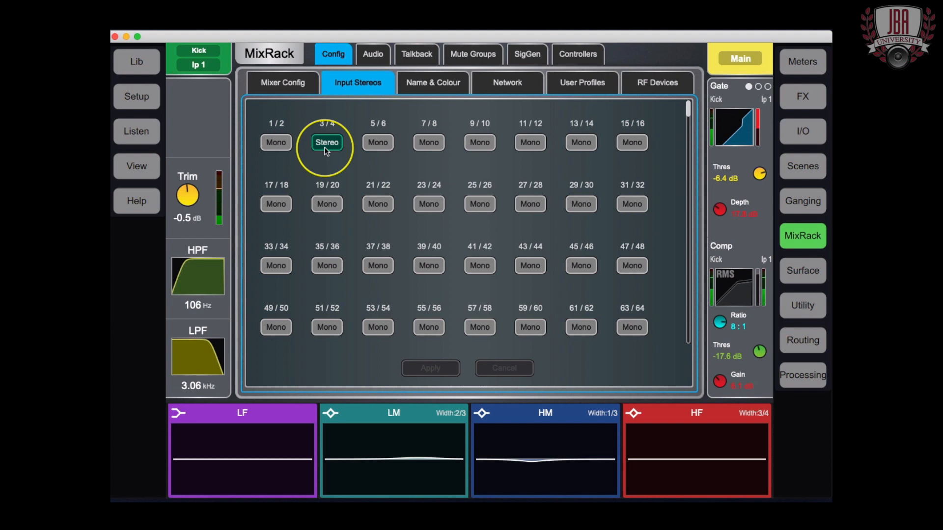
mouse_move(361, 150)
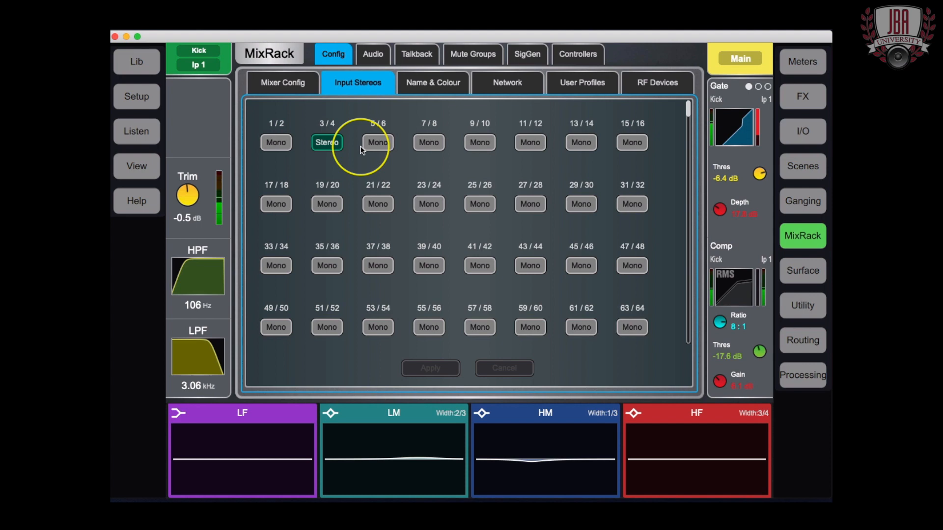
View MixRack local output socket patching and bring up the IEM 1 aux name and colour editor.
left_click(803, 131)
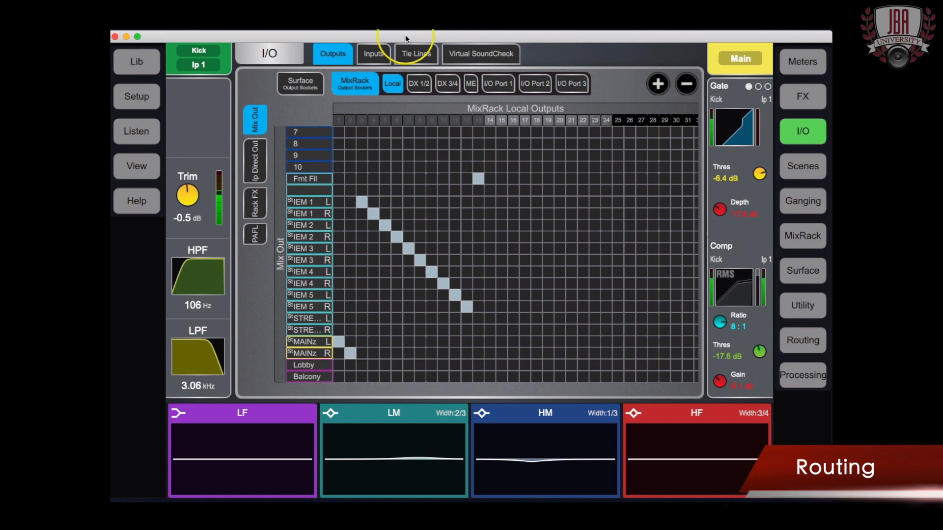
mouse_move(344, 98)
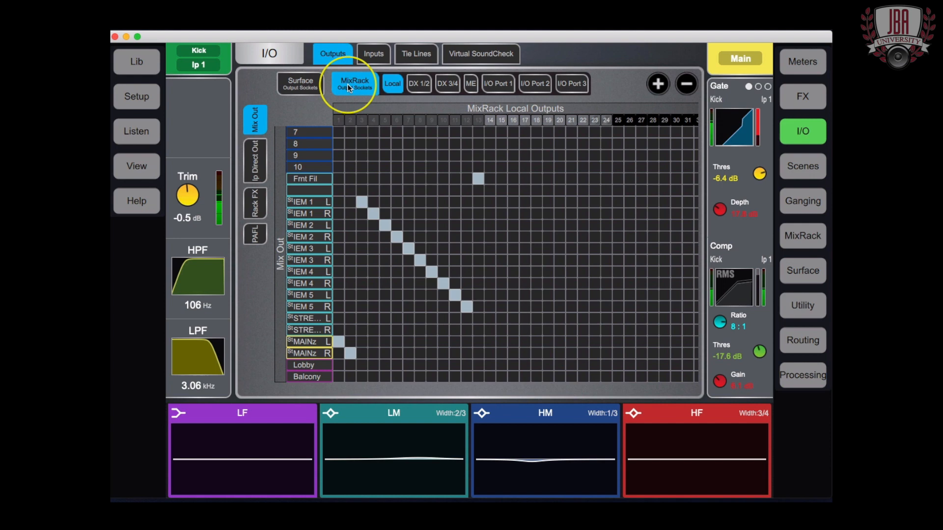
mouse_move(476, 93)
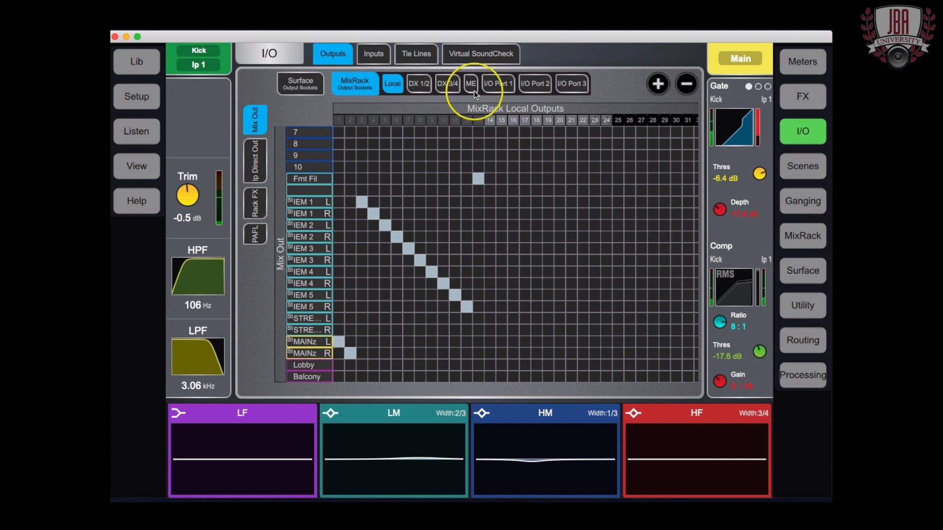
mouse_move(494, 96)
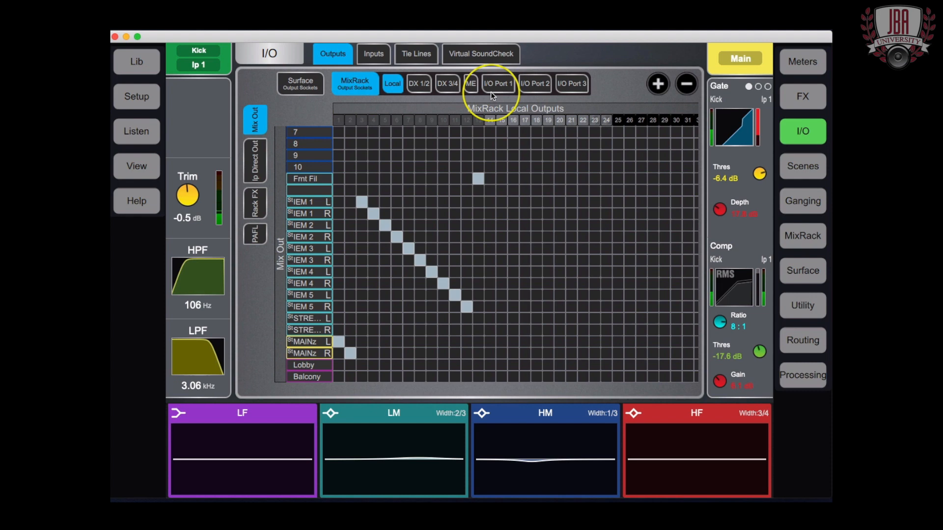
mouse_move(325, 181)
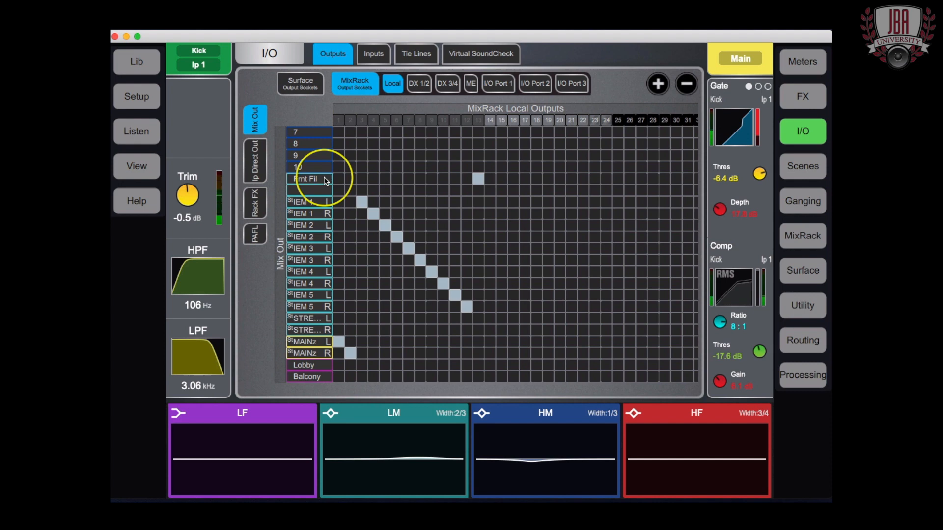
scroll("down", 3)
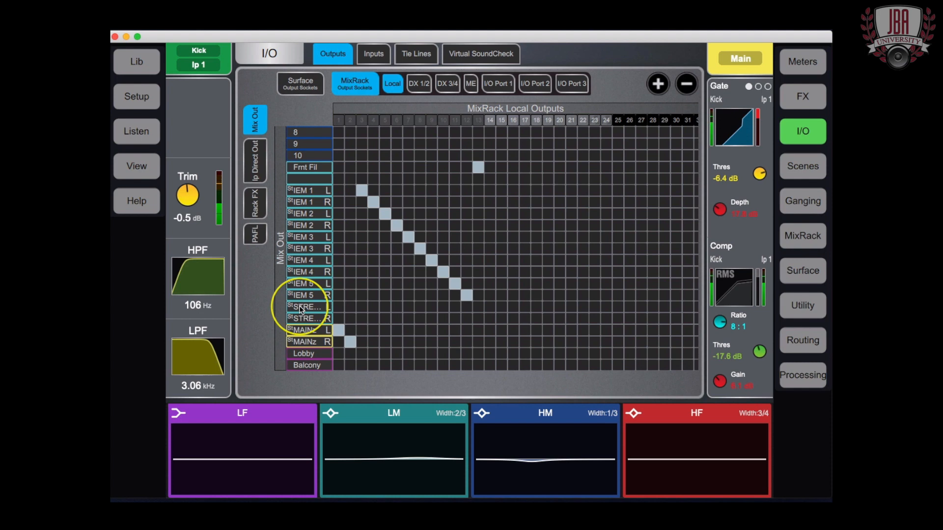
scroll("up", 3)
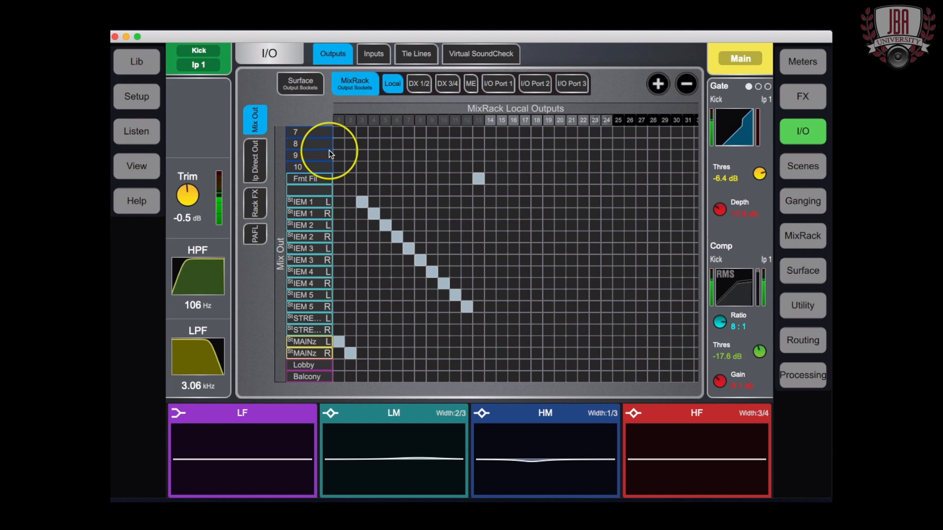
mouse_move(346, 224)
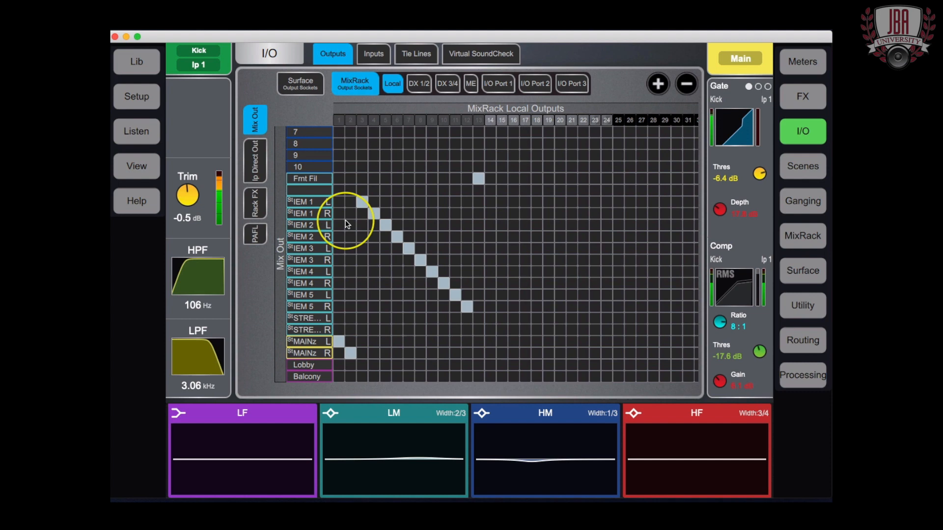
double_click(309, 201)
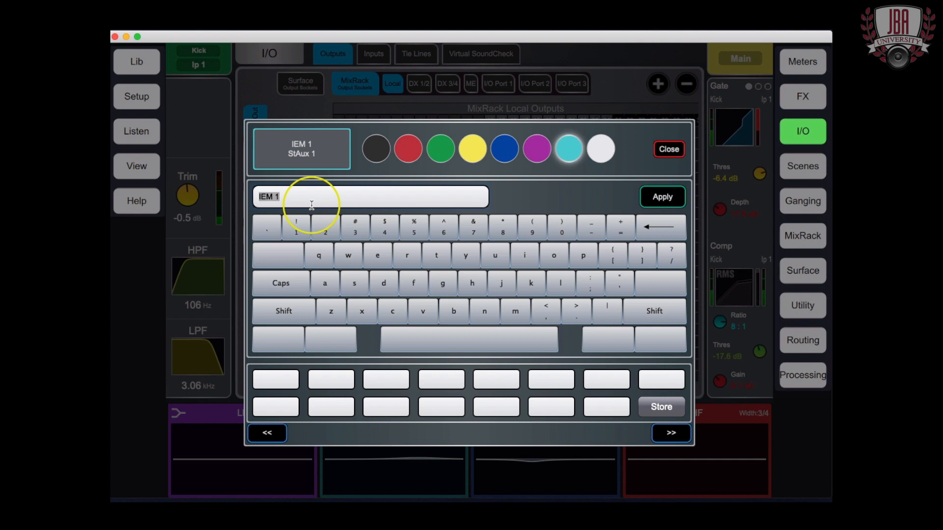
mouse_move(652, 405)
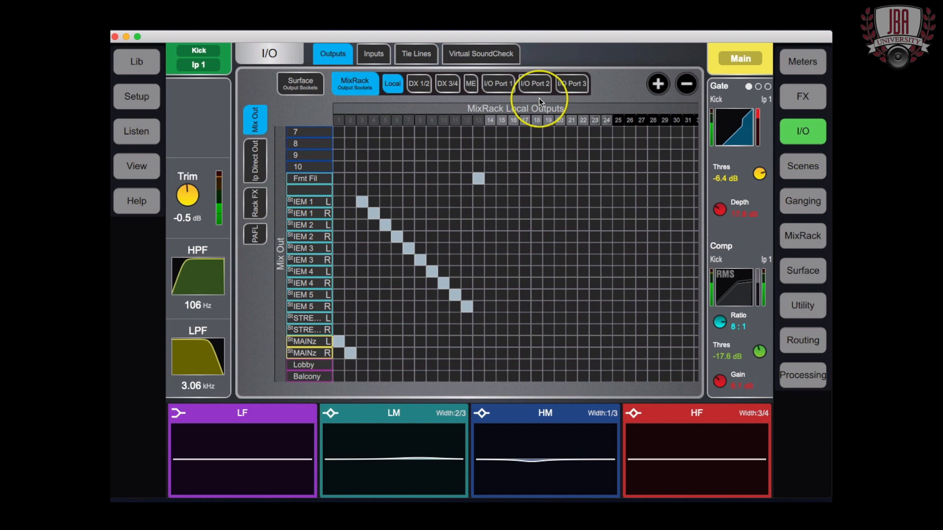
Show input socket-to-channel patching from MixRack I/O Port 1 and surface sockets.
left_click(374, 53)
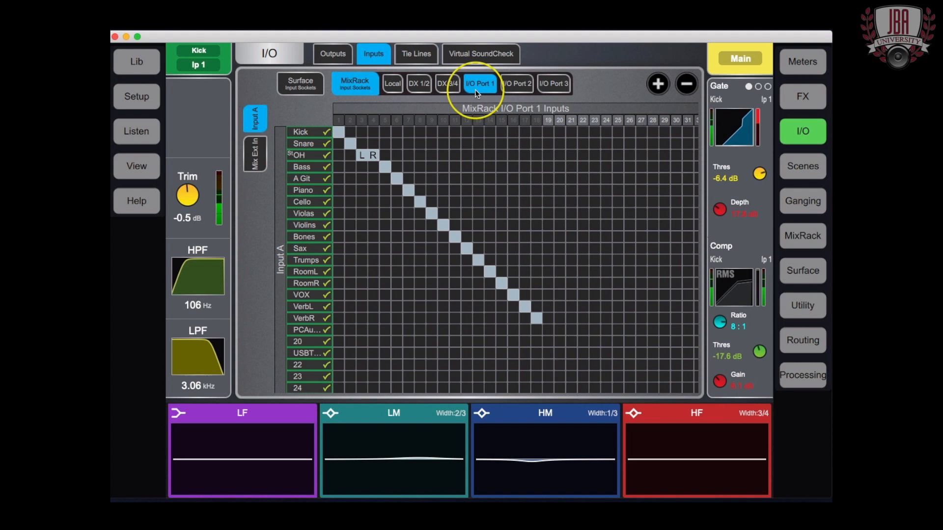
mouse_move(318, 139)
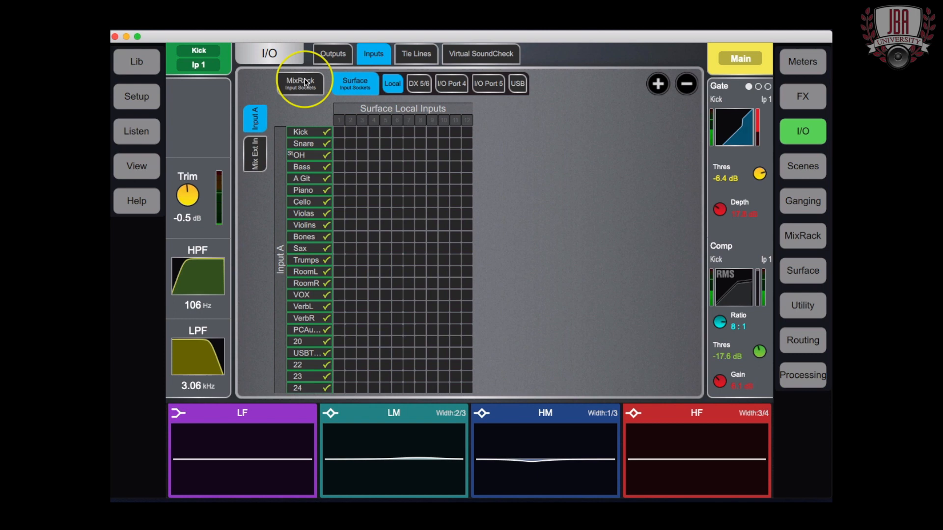
left_click(300, 82)
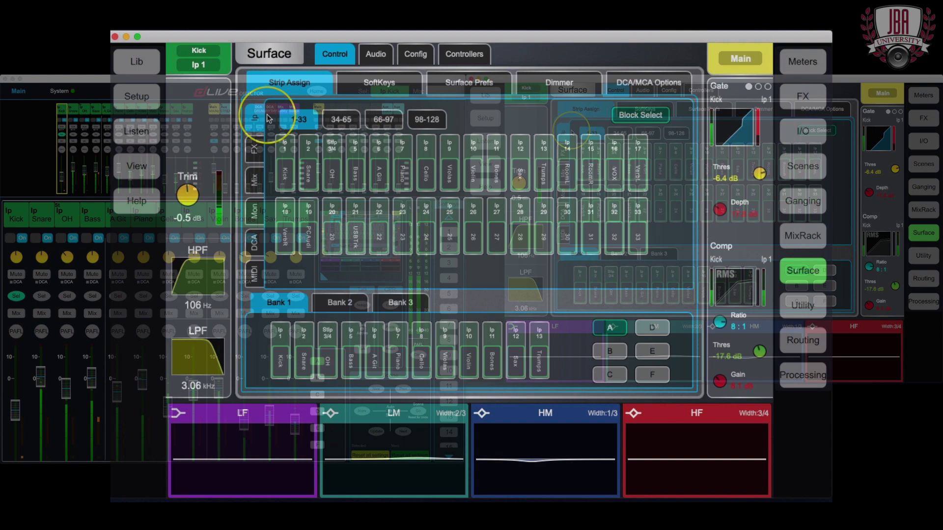
Assign Bank 1 surface strips 4 and 5 to MIDI 4 and FX 5.
left_click(252, 266)
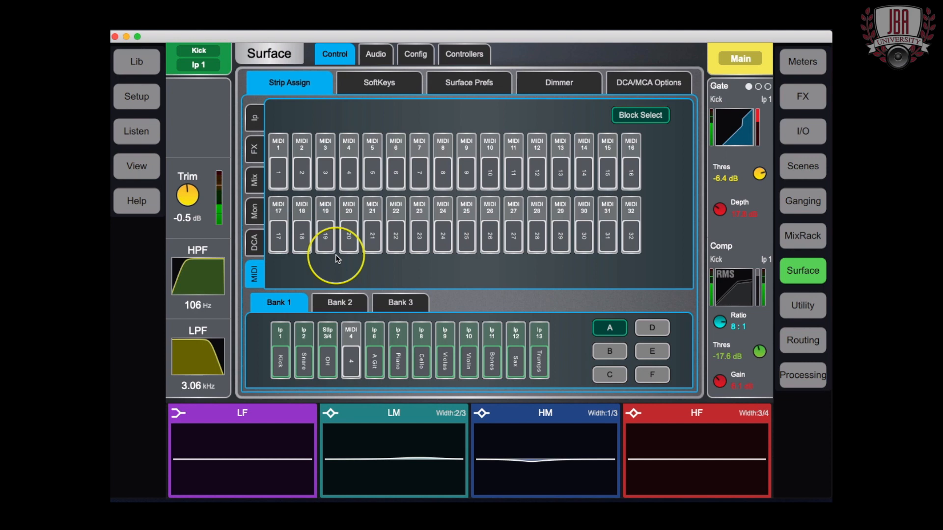
left_click(253, 148)
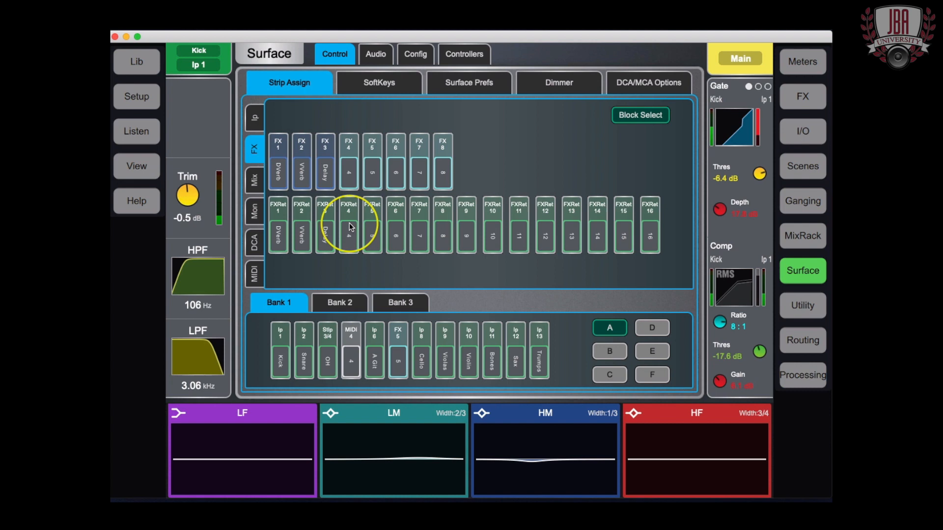
left_click(254, 117)
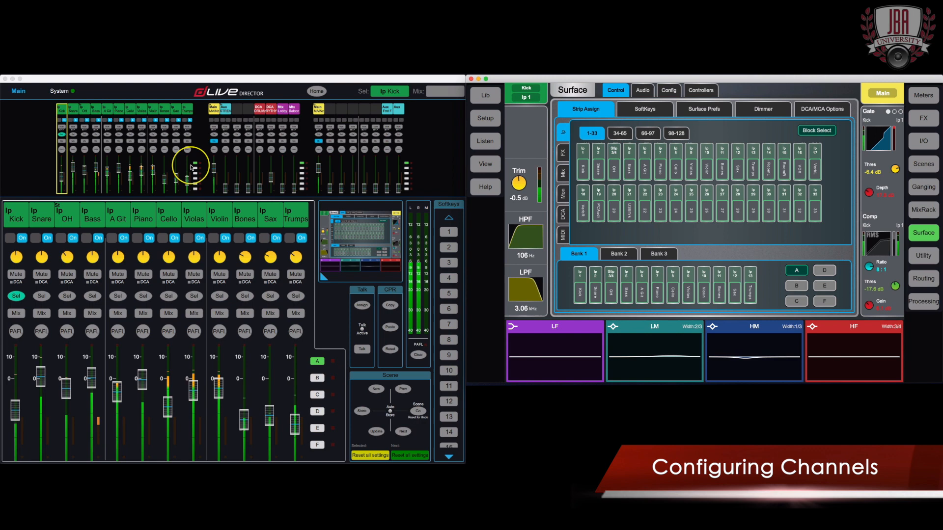
Return Bank 1 strips 4 and 5 to inputs Ip 5 Bass and Ip 6 A Git.
left_click(16, 295)
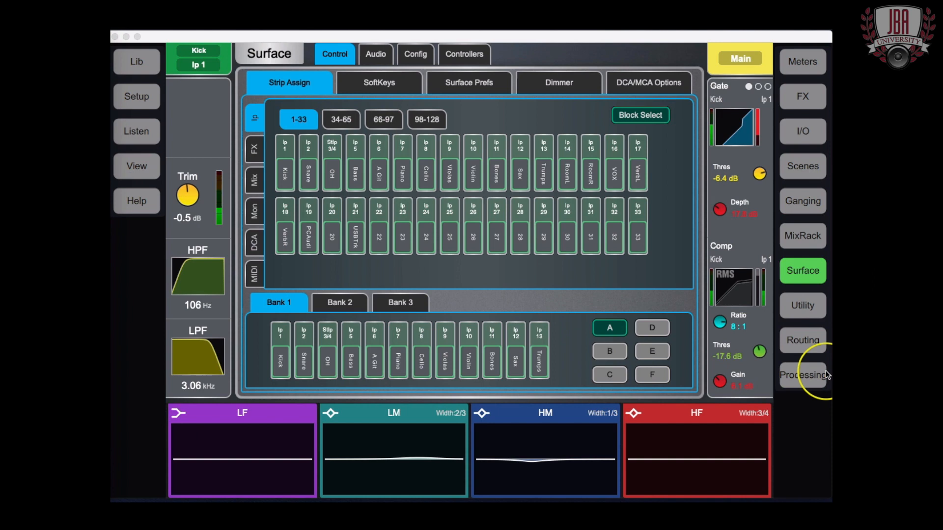
Show the Kick channel's preamp: source MixRack I/O Port 1 socket 1, trim -0.5 dB.
left_click(802, 374)
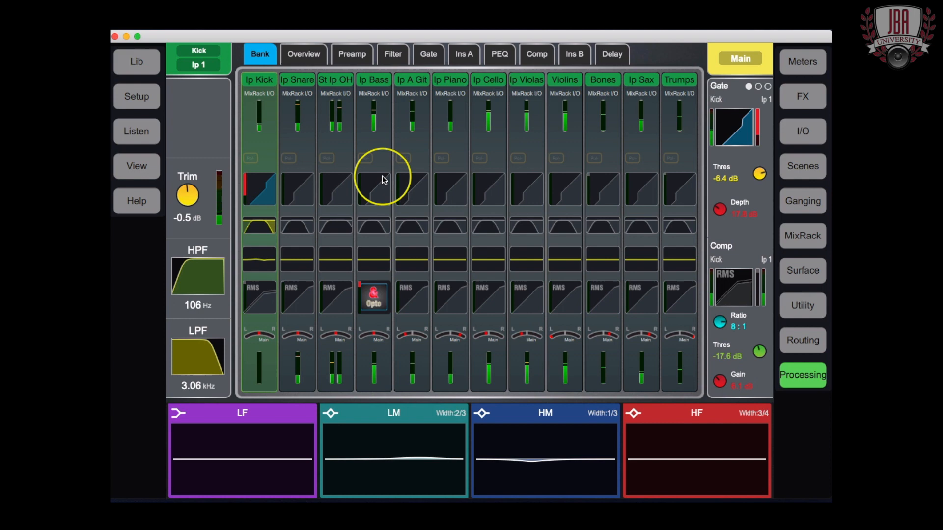
left_click(303, 54)
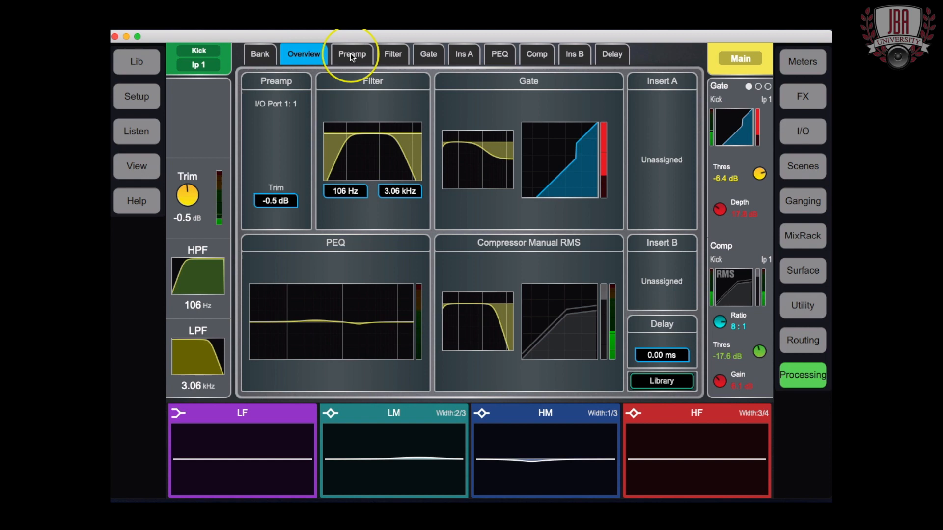
left_click(351, 54)
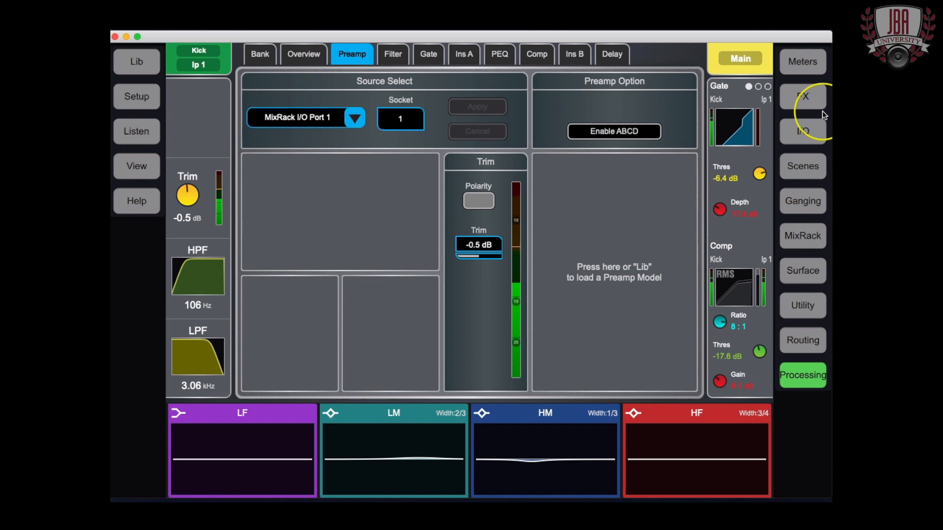
mouse_move(421, 183)
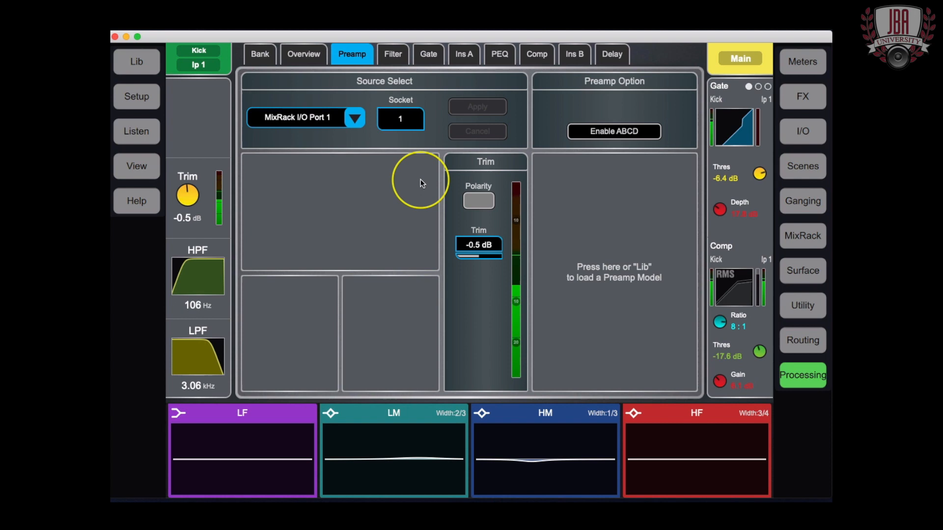
mouse_move(370, 184)
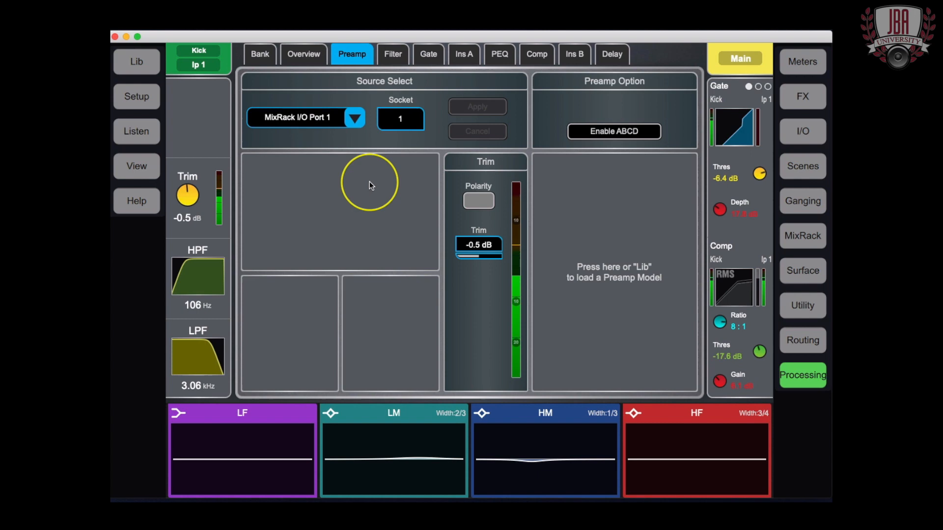
Set the Kick channel's HPF to 112 Hz and LPF to 9.74 kHz, listing slope options.
left_click(393, 54)
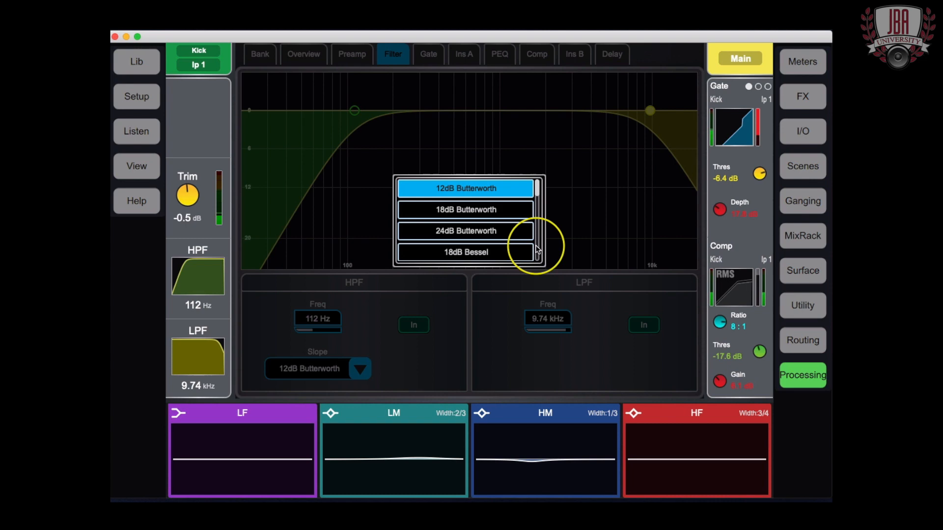
Bypass then re-enable the Kick gate and keep its side-chain source Self Keyed.
left_click(428, 54)
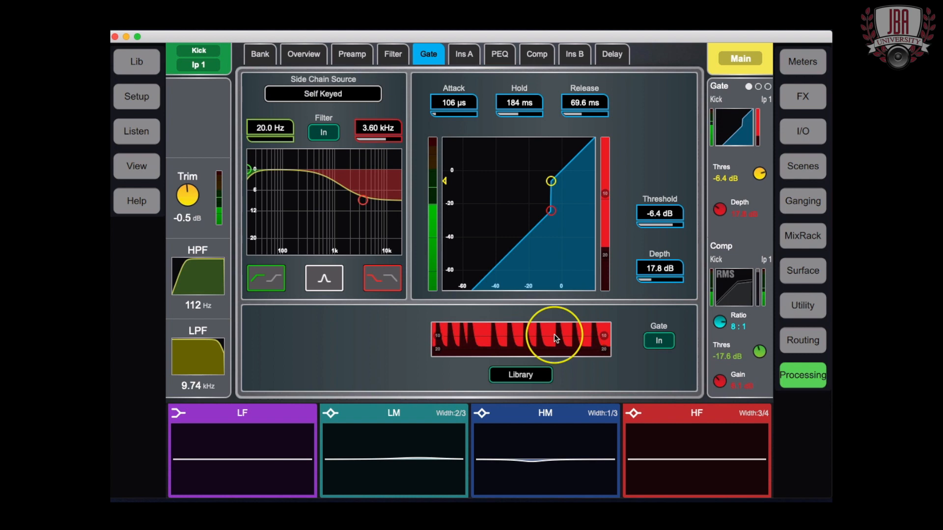
left_click(658, 341)
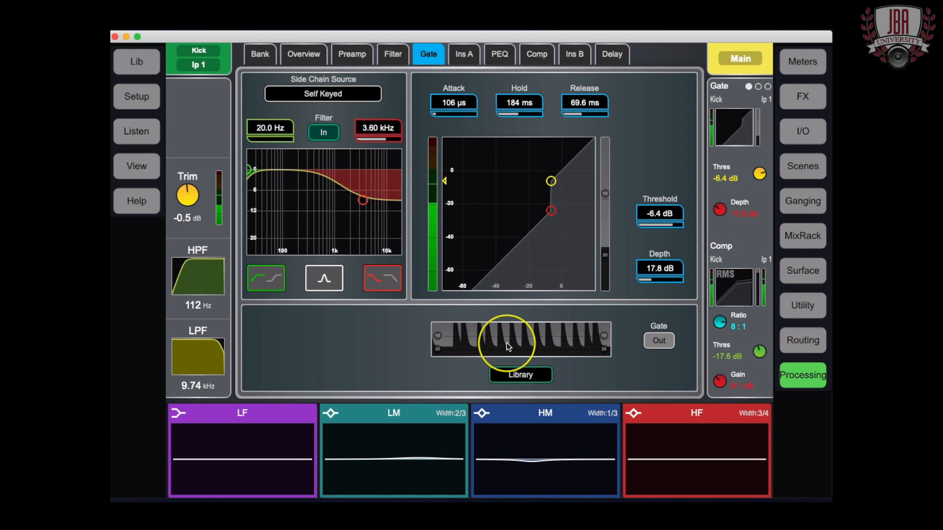
left_click(658, 341)
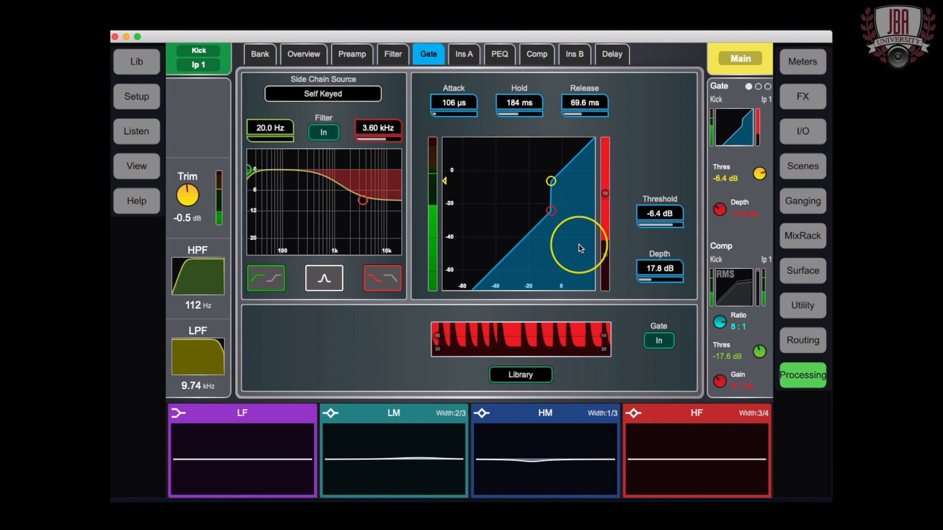
left_click(323, 93)
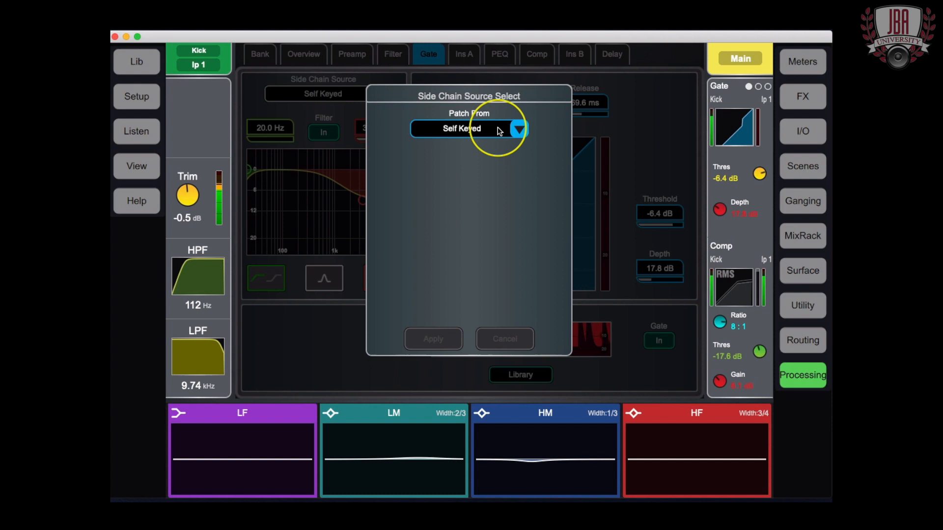
left_click(503, 339)
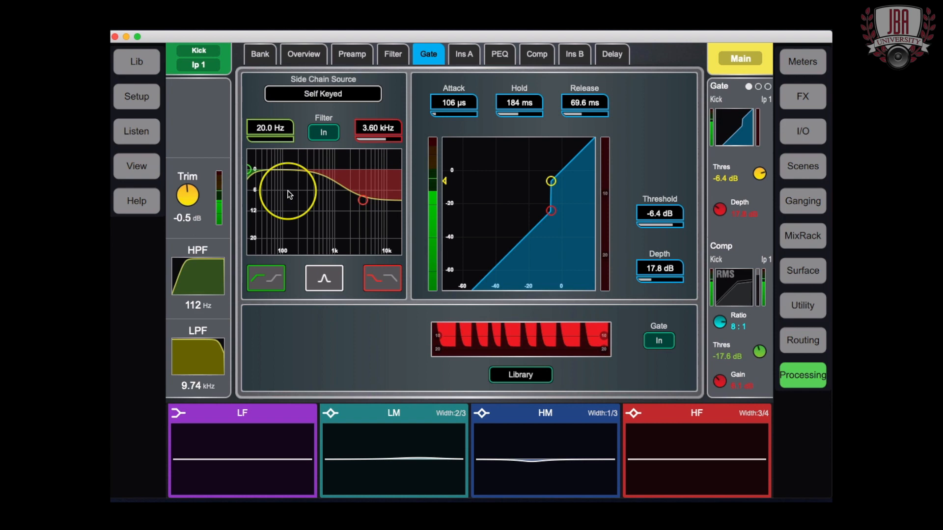
Set the Kick Insert A send and return to MixRack I/O Port 2 socket 1.
left_click(463, 54)
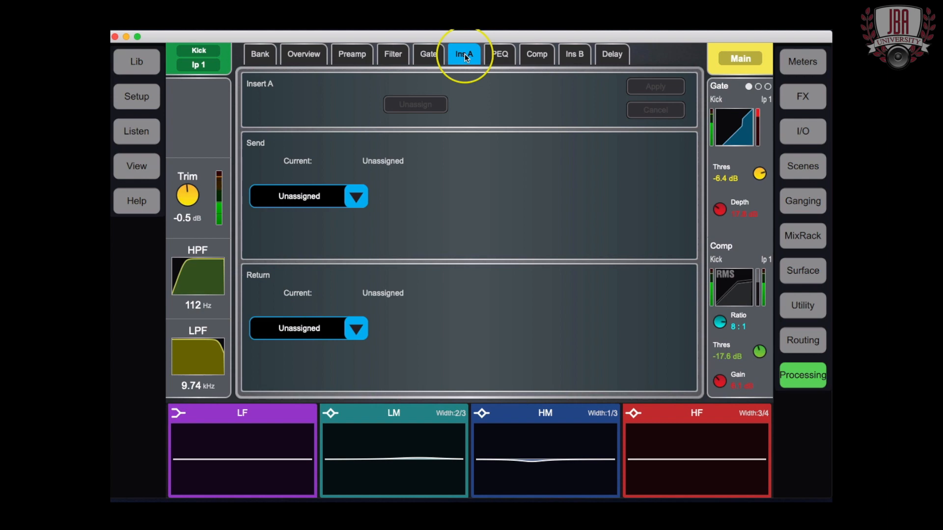
mouse_move(459, 72)
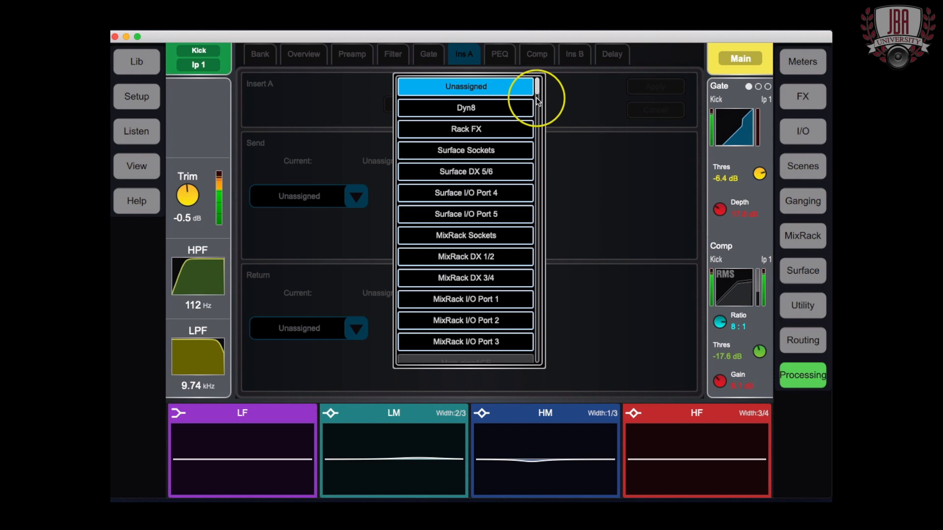
mouse_move(577, 184)
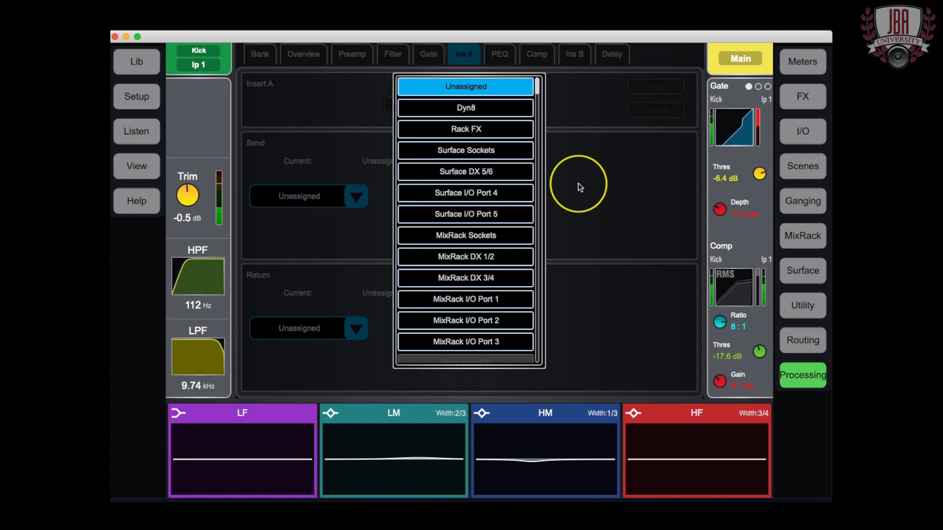
mouse_move(570, 210)
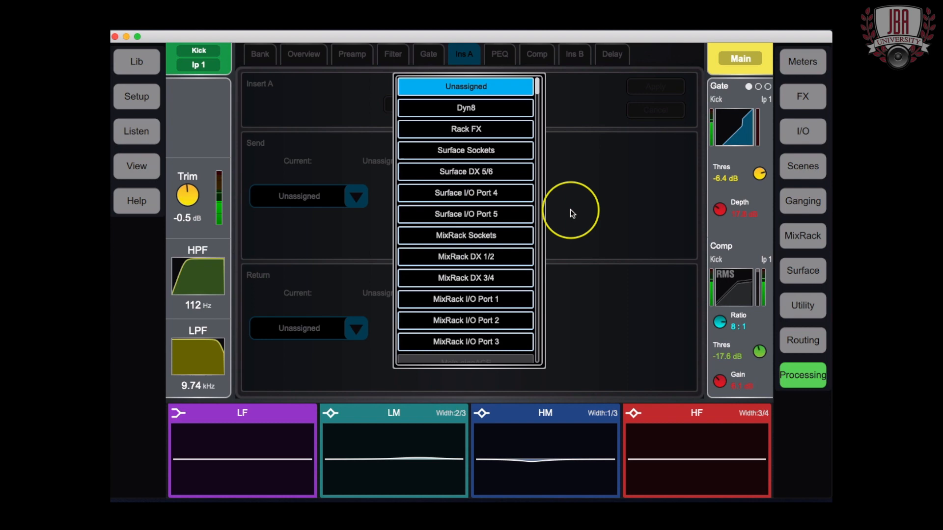
left_click(465, 320)
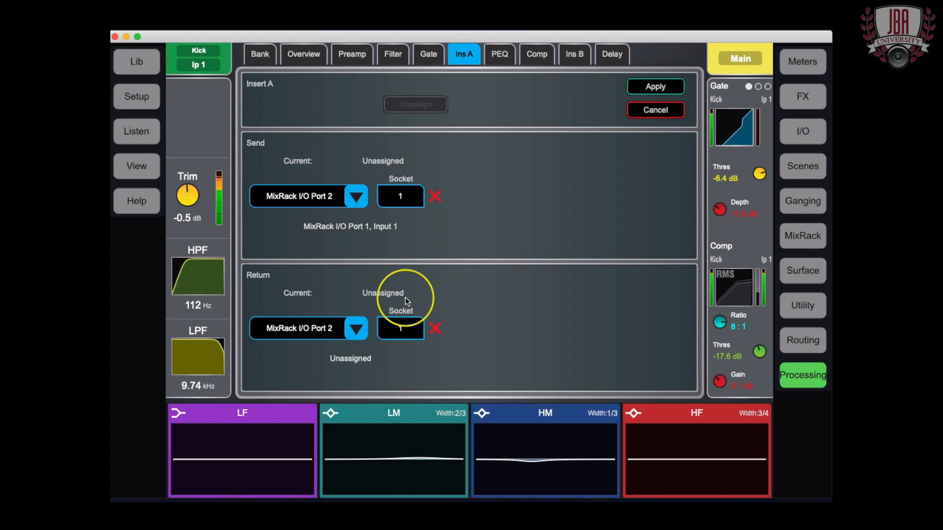
mouse_move(502, 63)
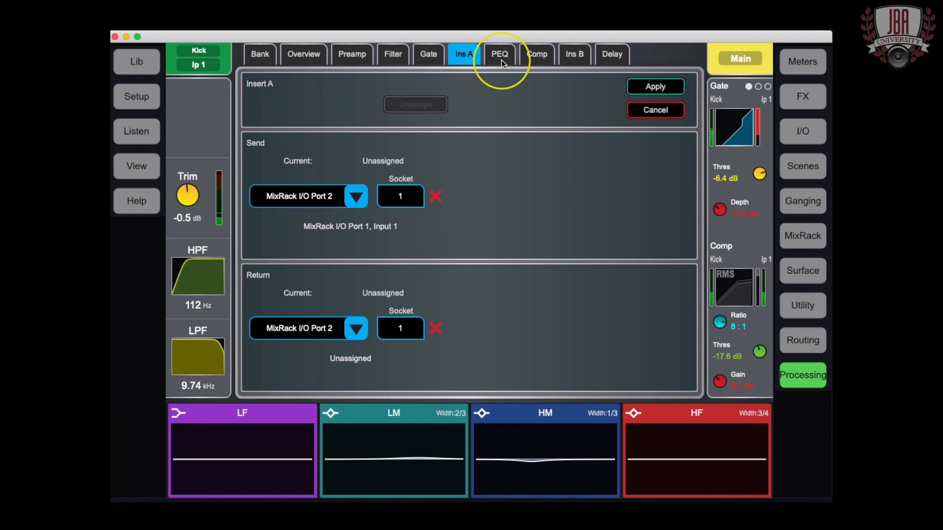
Boost Kick low-mid 8.6 dB at 453 Hz, HPF to 56.9 Hz, change the HF band shape.
left_click(499, 54)
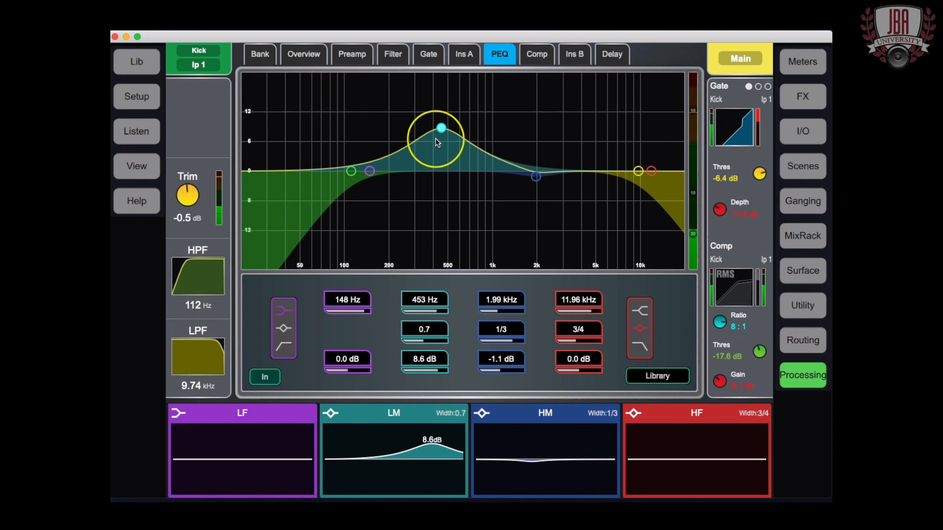
mouse_move(337, 224)
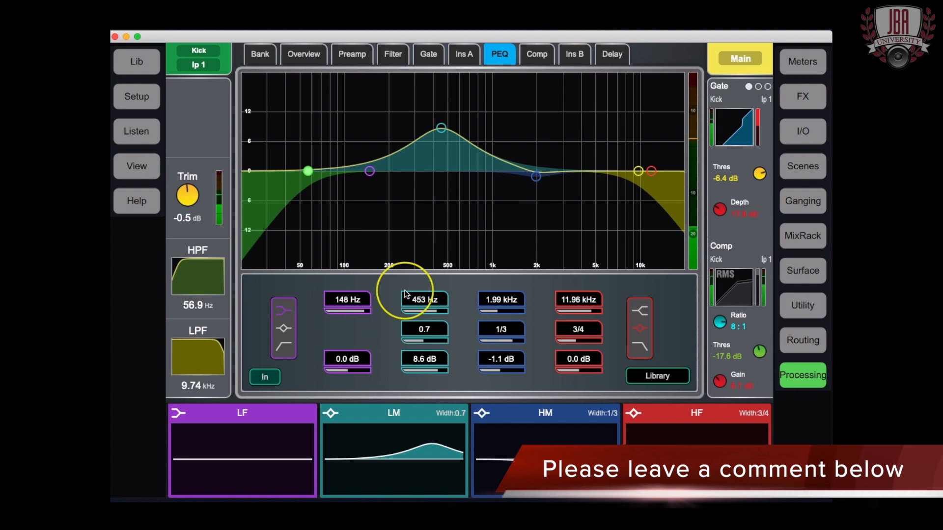
left_click(639, 329)
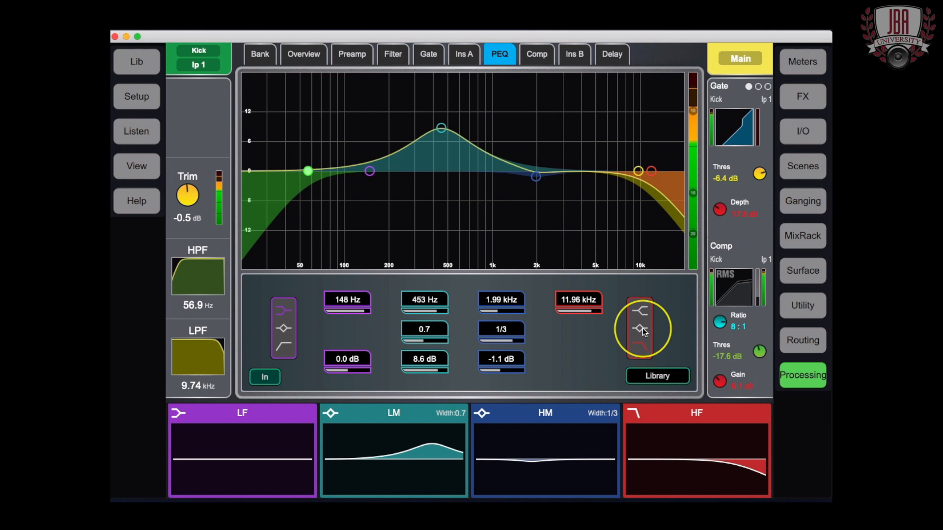
left_click(536, 54)
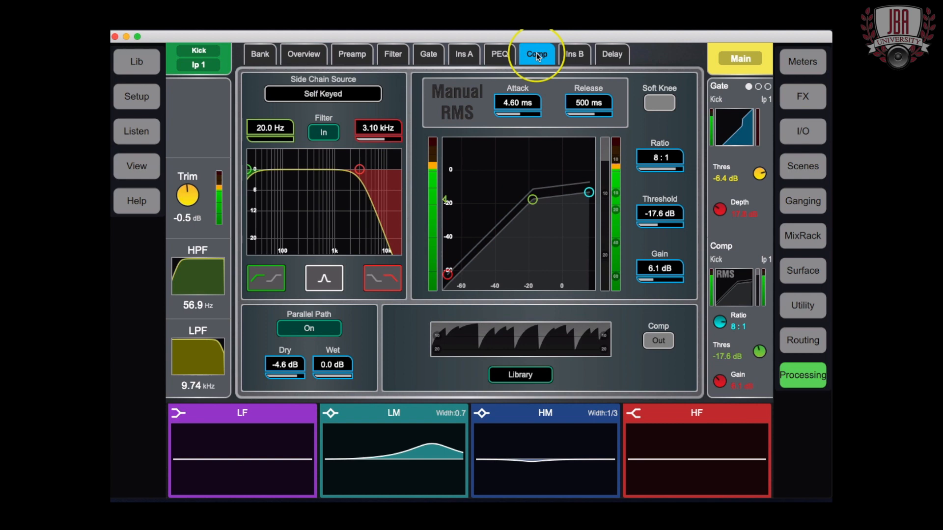
mouse_move(617, 127)
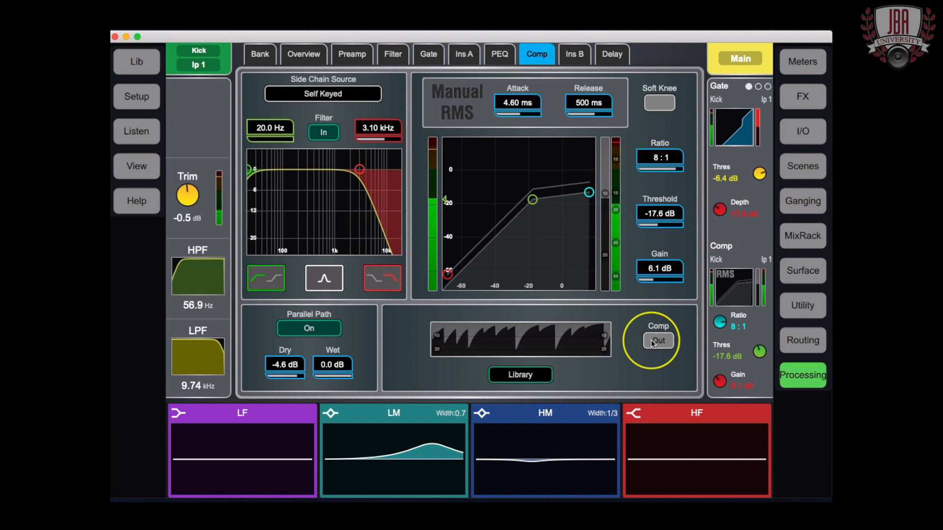
Switch the Kick compressor in, recall its library model, and confirm it stays self-keyed.
left_click(520, 374)
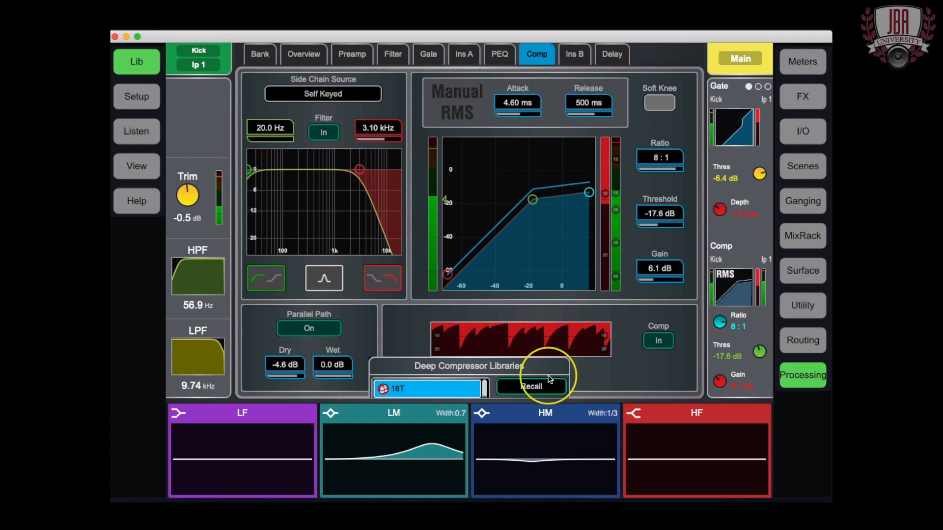
left_click(531, 386)
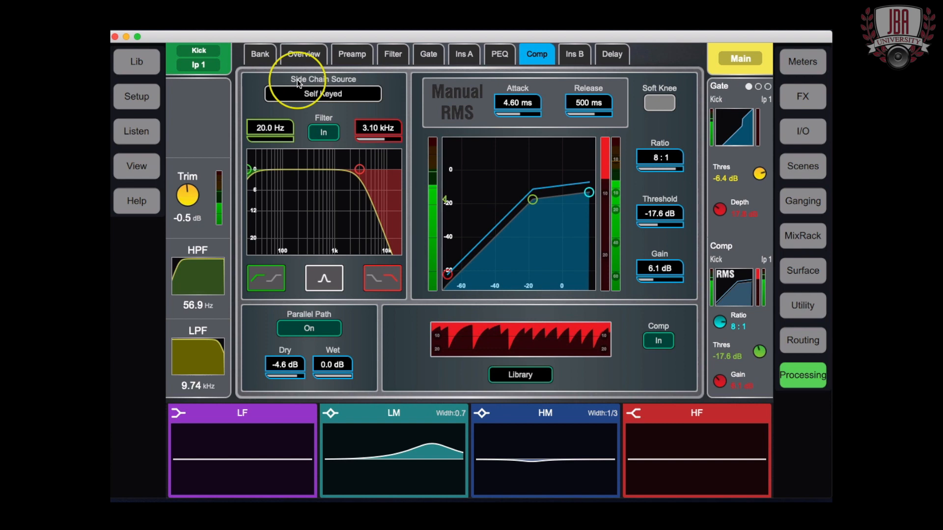
left_click(323, 94)
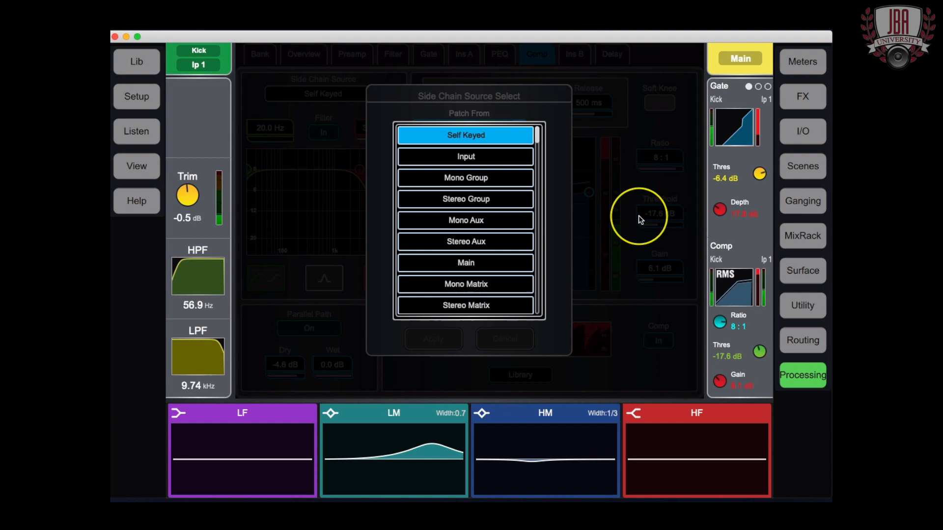
left_click(465, 135)
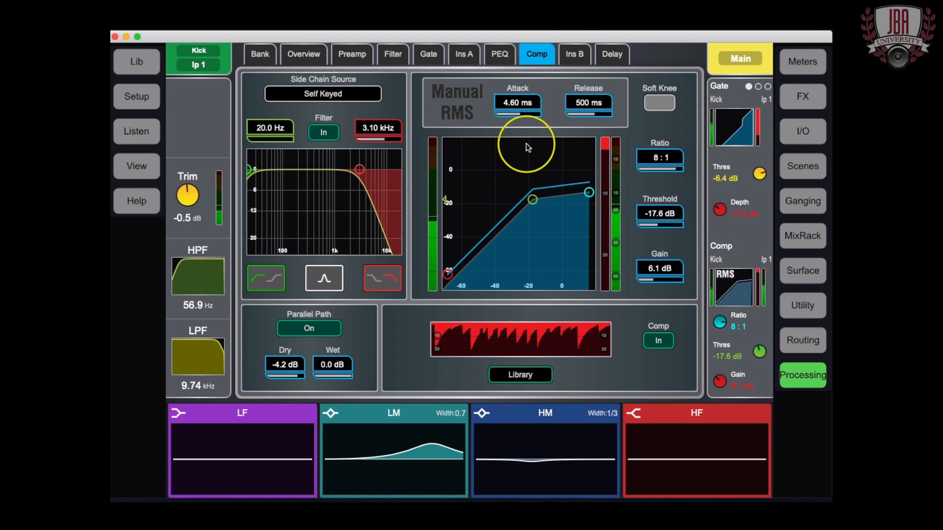
View the Kick channel's Insert B page with send and return unassigned.
left_click(573, 54)
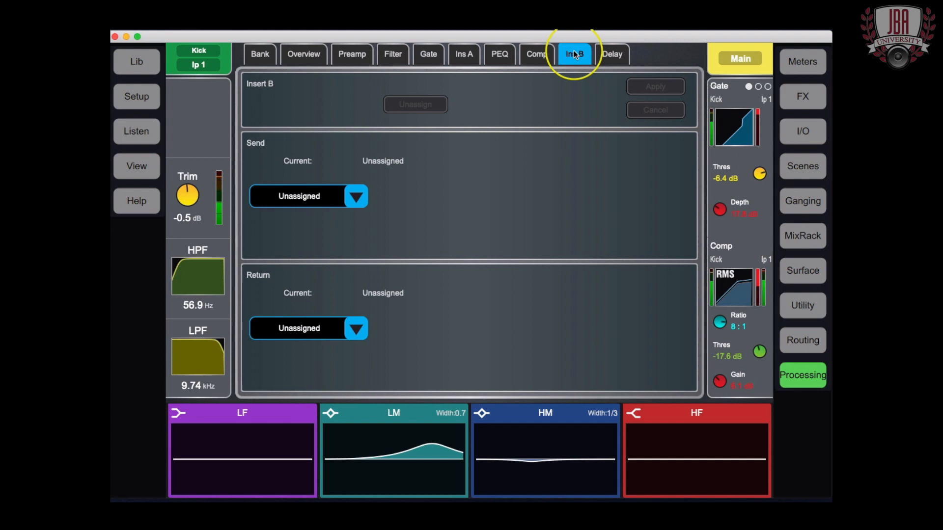
mouse_move(531, 54)
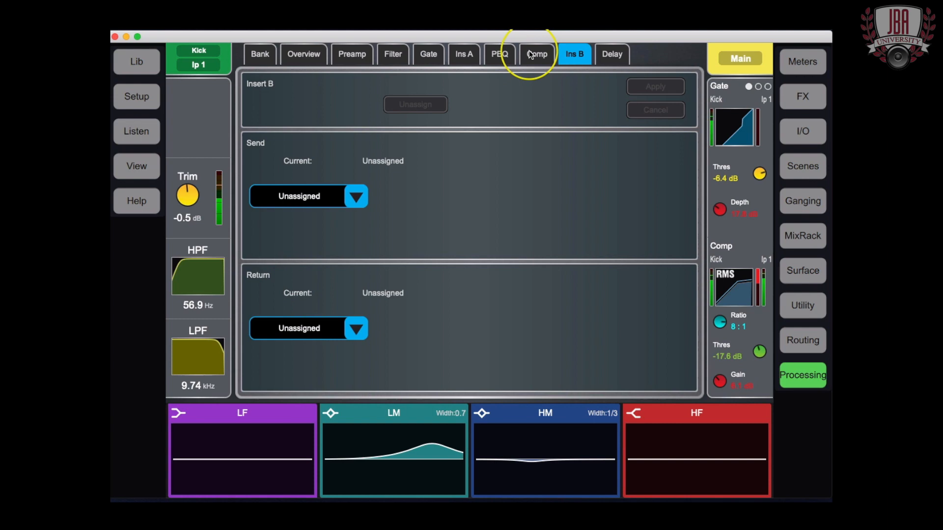
Review per-input delay times at 0.00 ms, then move to the FX rack setup.
left_click(612, 54)
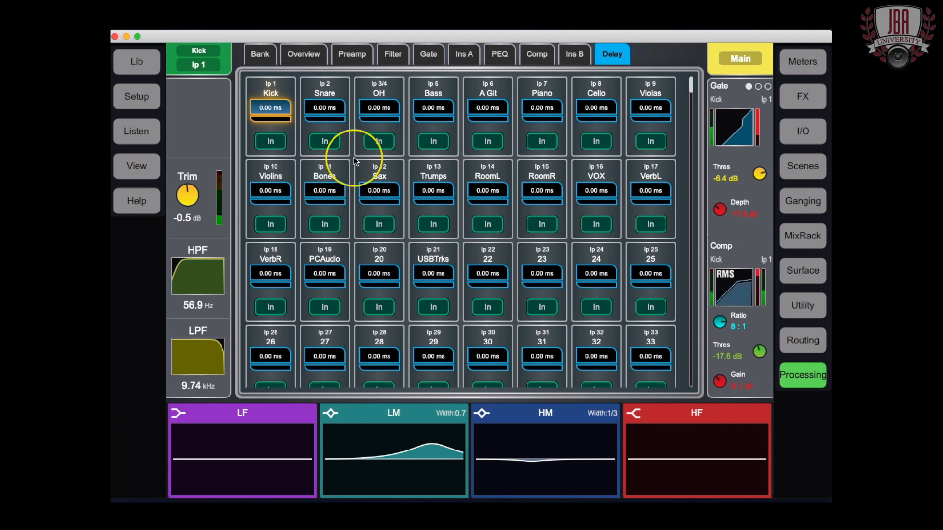
mouse_move(295, 141)
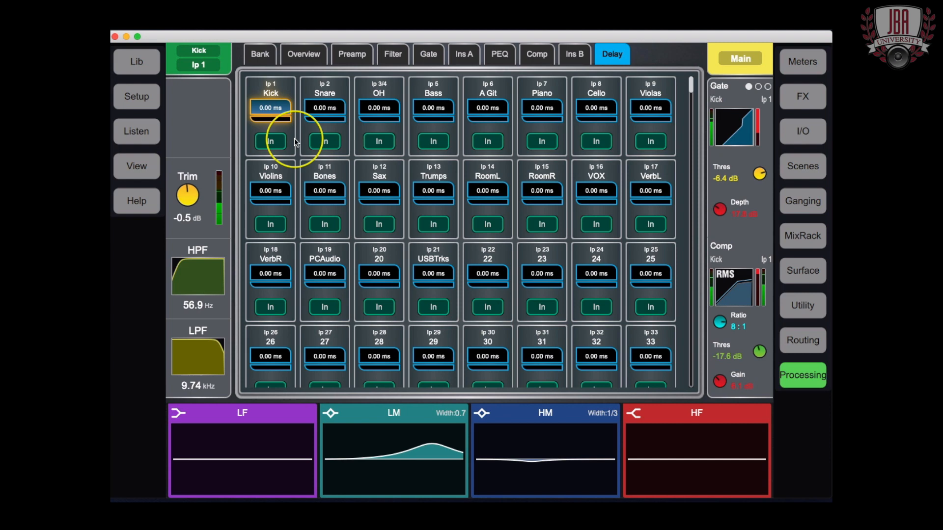
mouse_move(803, 96)
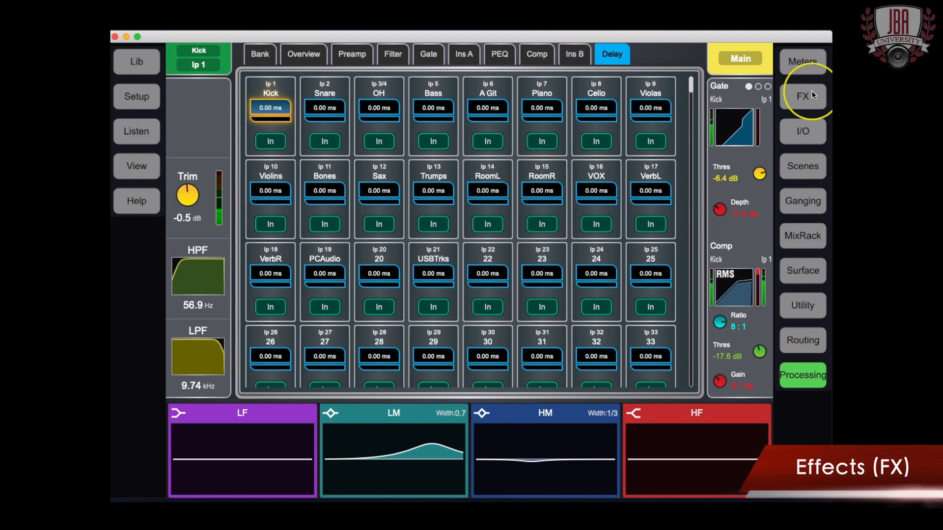
left_click(802, 96)
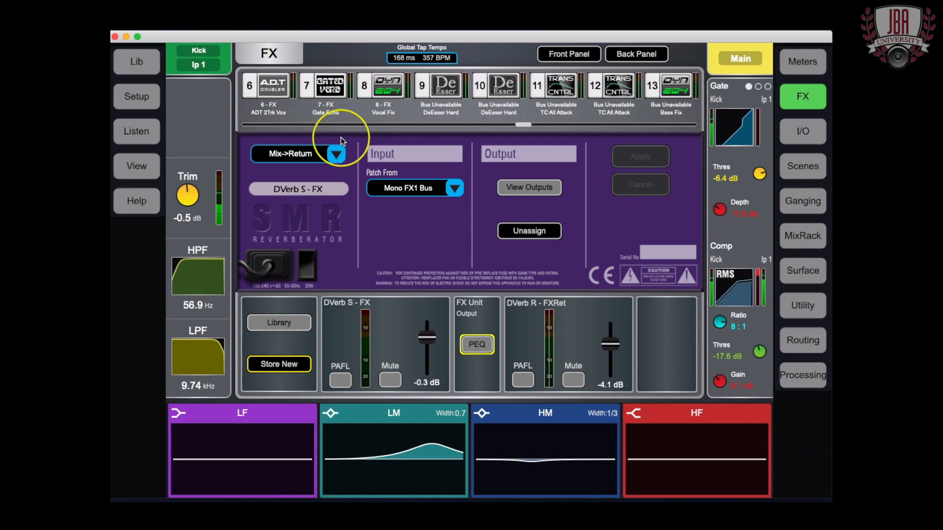
Show the DVerb S reverb's front panel controls and its expert parameter page.
scroll("left", 3)
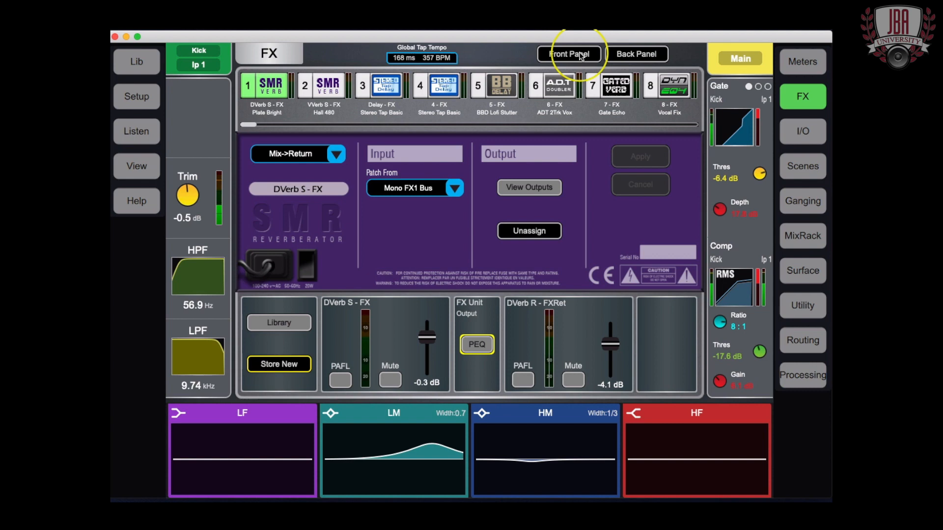
left_click(568, 54)
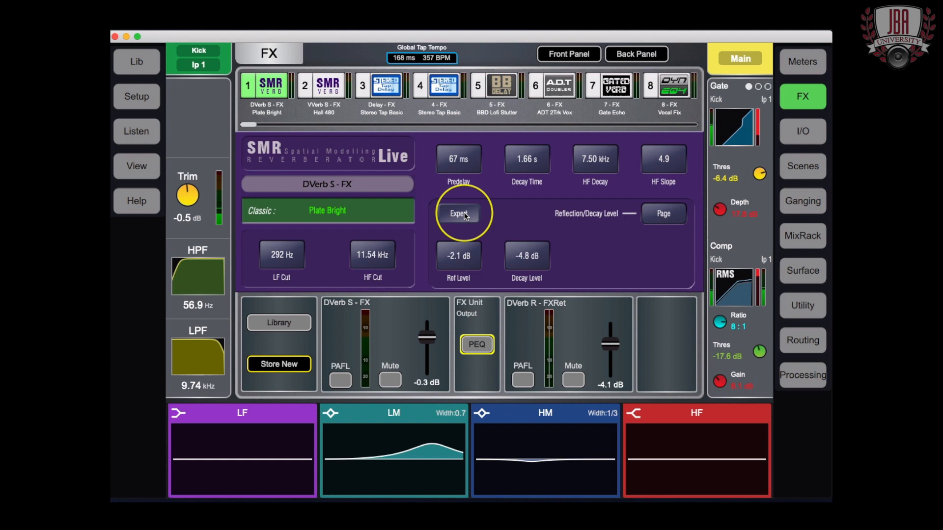
left_click(459, 213)
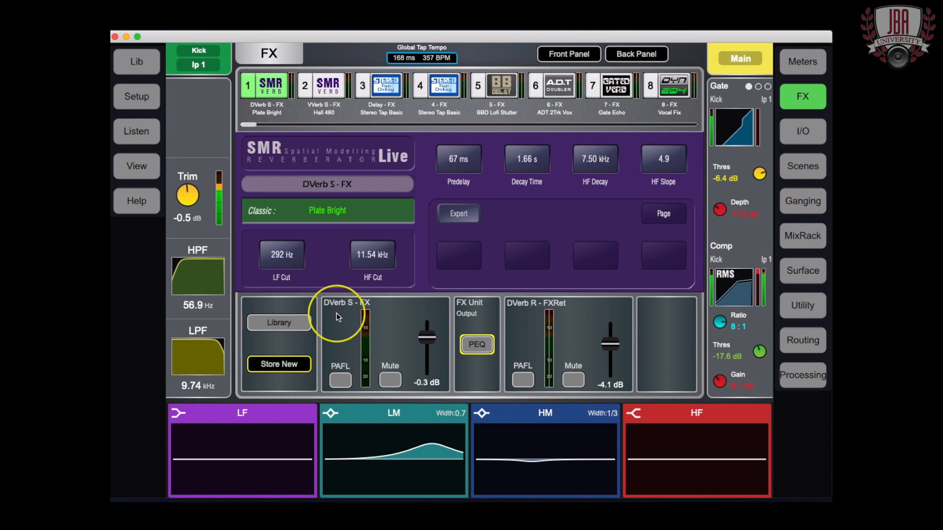
left_click(278, 323)
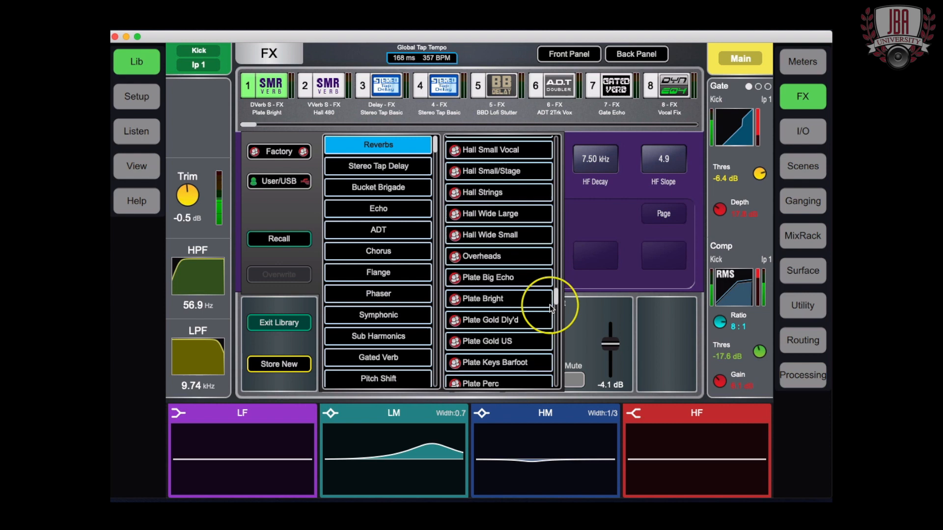
scroll("down", 3)
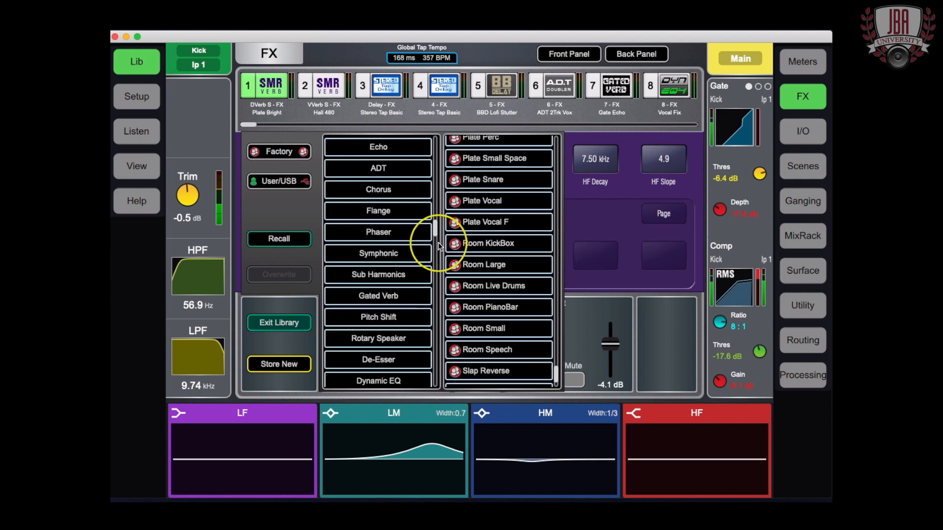
scroll("down", 3)
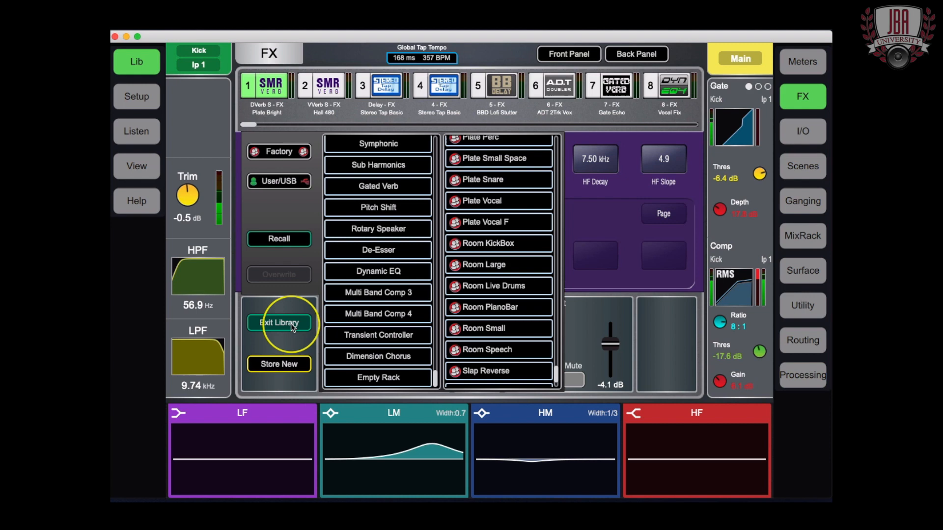
left_click(278, 323)
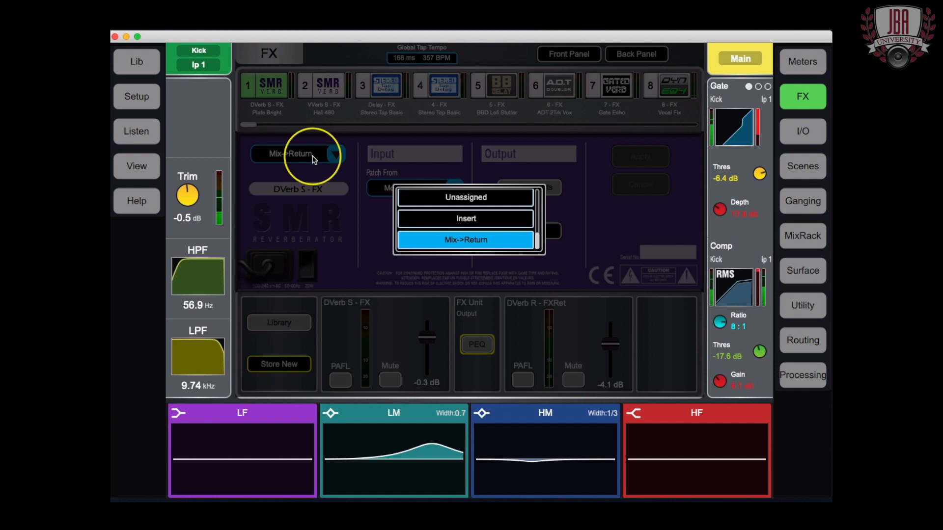
Keep the DVerb S unit in Mix->Return mode on Mono FX1 and apply the patch.
left_click(465, 239)
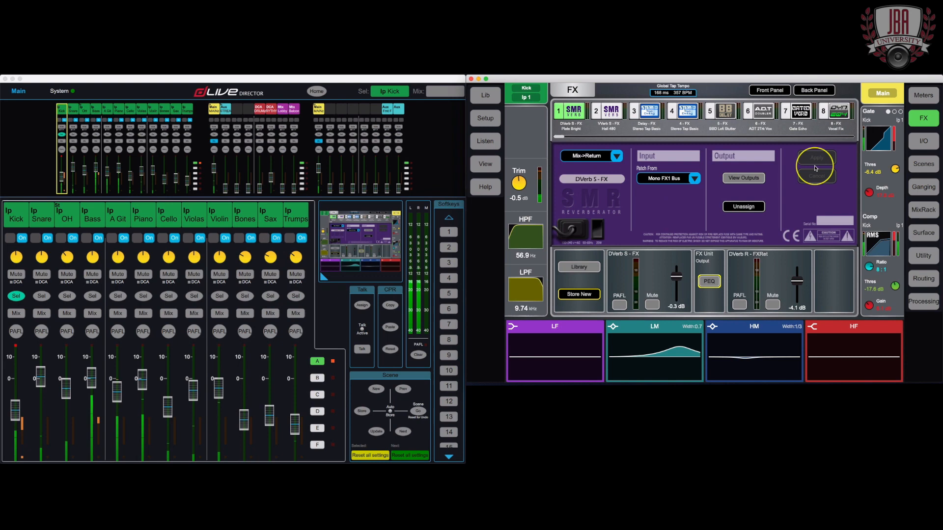
left_click(922, 278)
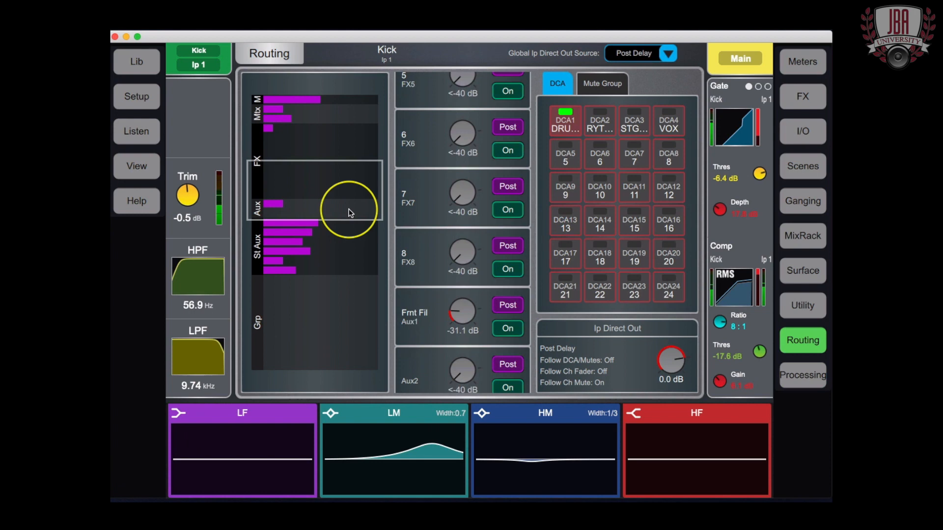
Review the Kick channel's stereo IEM send levels, tap point choices and mute groups.
scroll("down", 3)
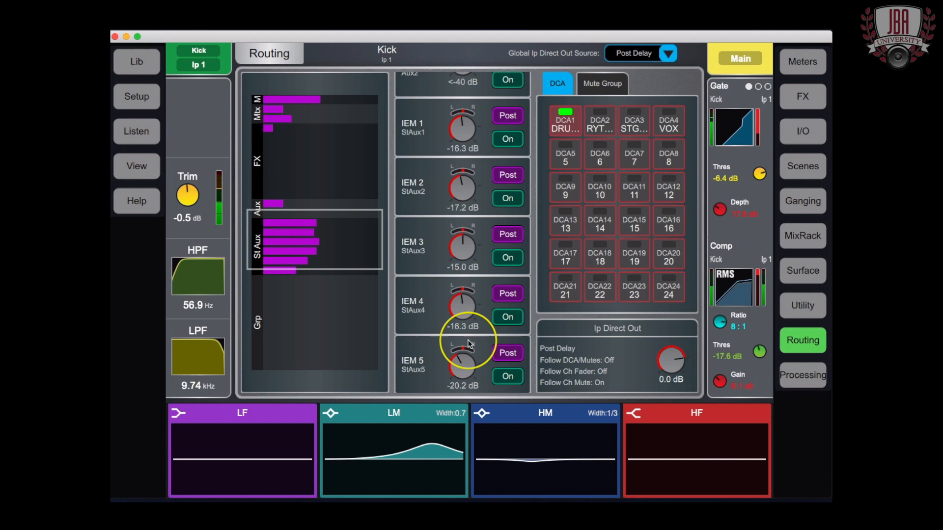
left_click(601, 82)
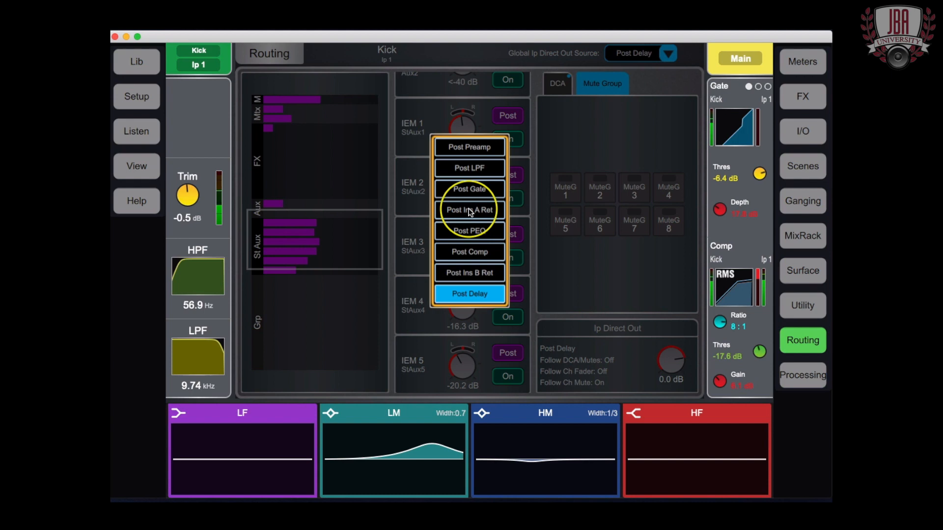
mouse_move(548, 160)
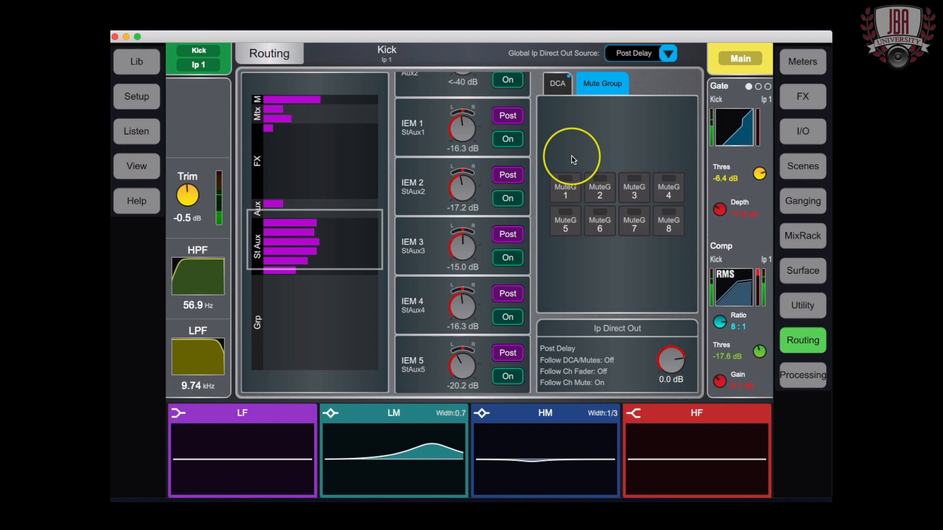
left_click(803, 201)
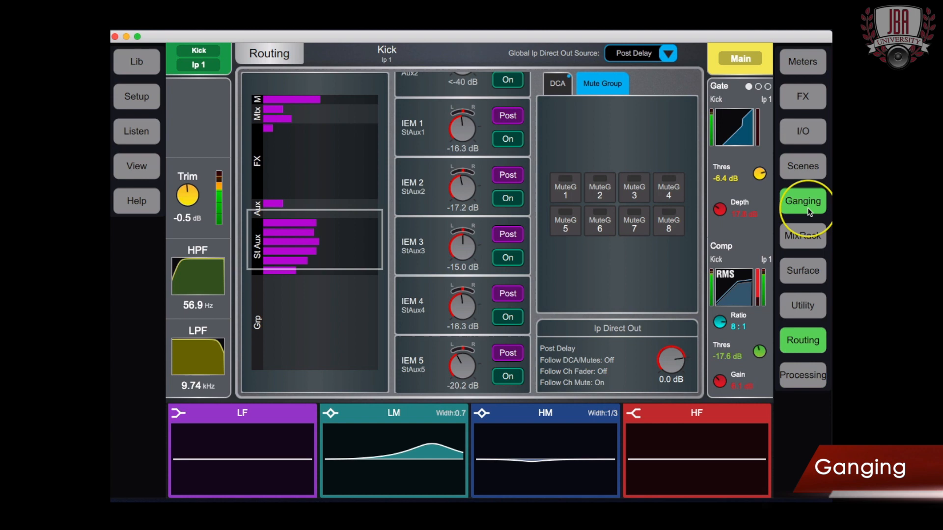
Choose input channels Kick, Snare and OH as members of gang 1.
left_click(802, 201)
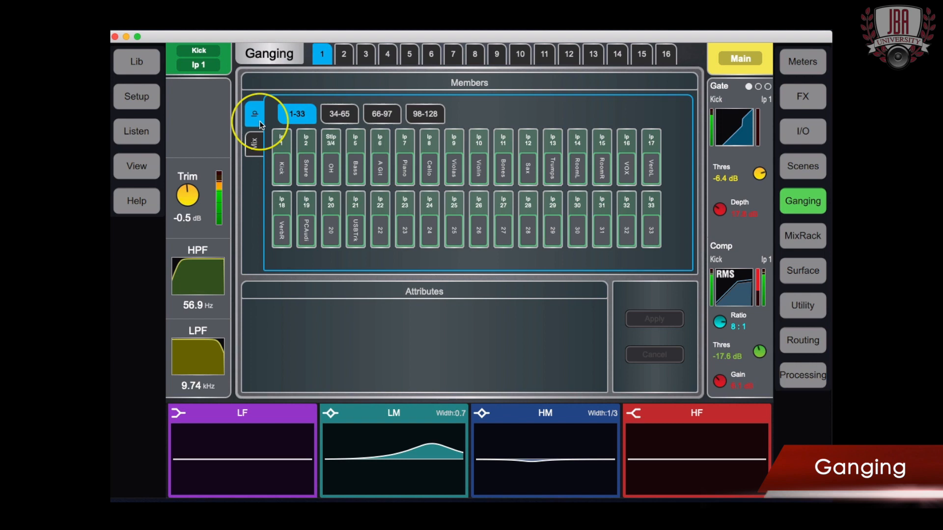
left_click(330, 140)
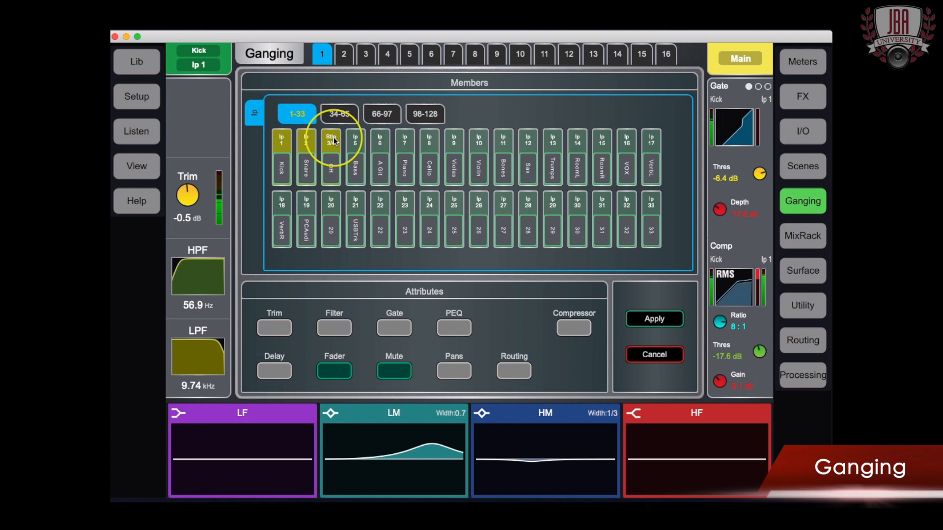
mouse_move(380, 334)
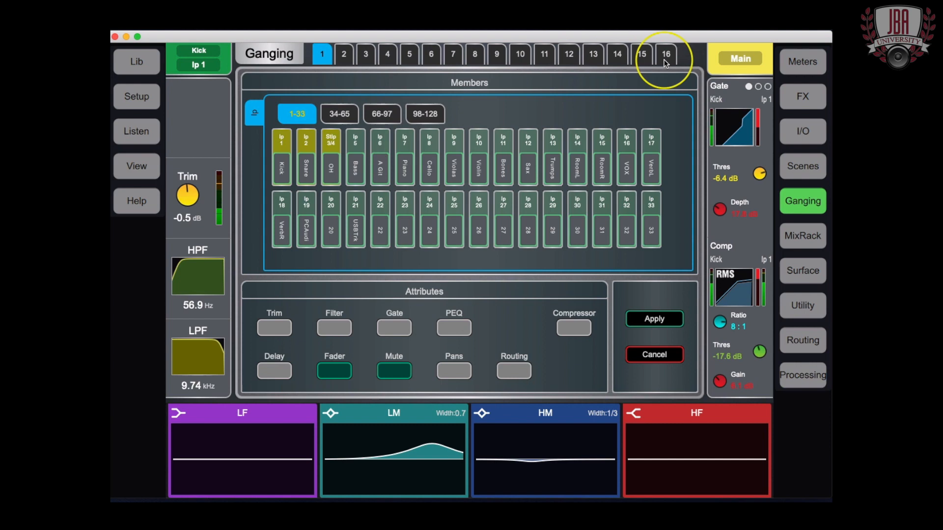
mouse_move(798, 175)
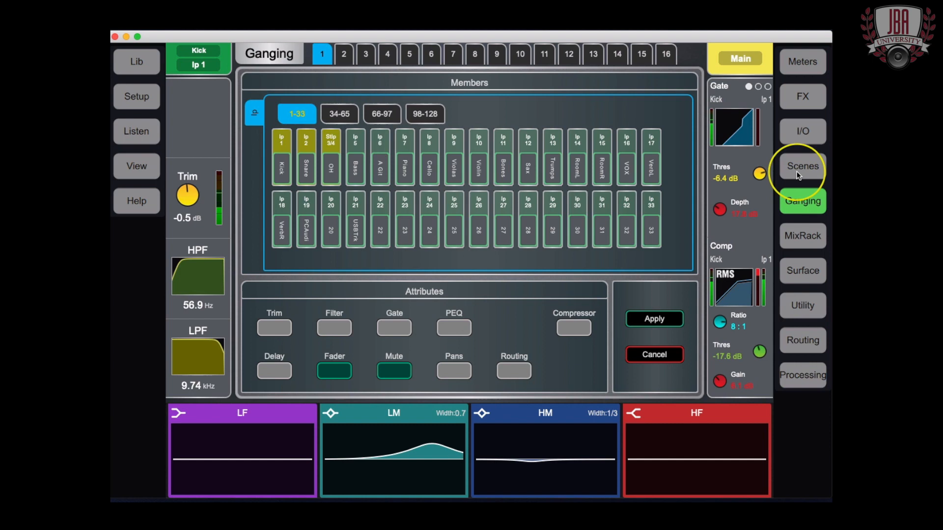
Select scene 5 Digital Split in the Scene Manager and recall it.
left_click(803, 166)
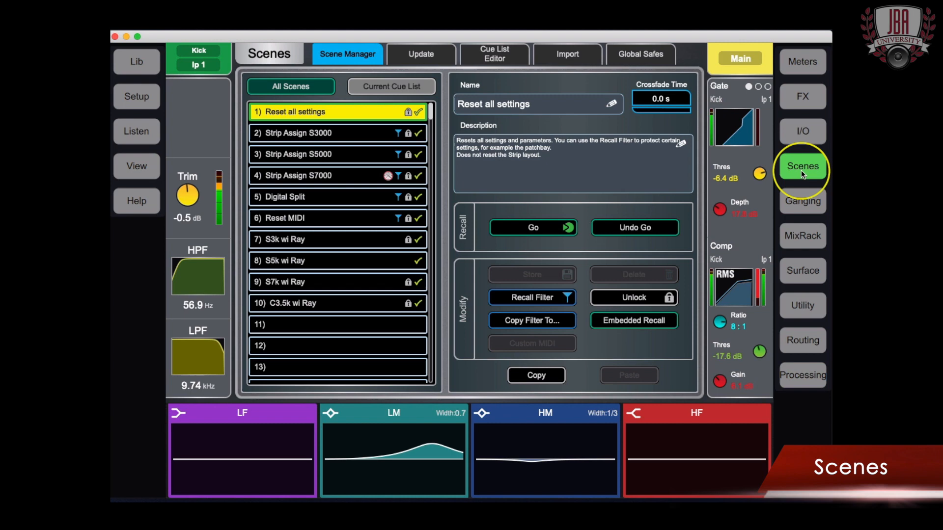
mouse_move(278, 335)
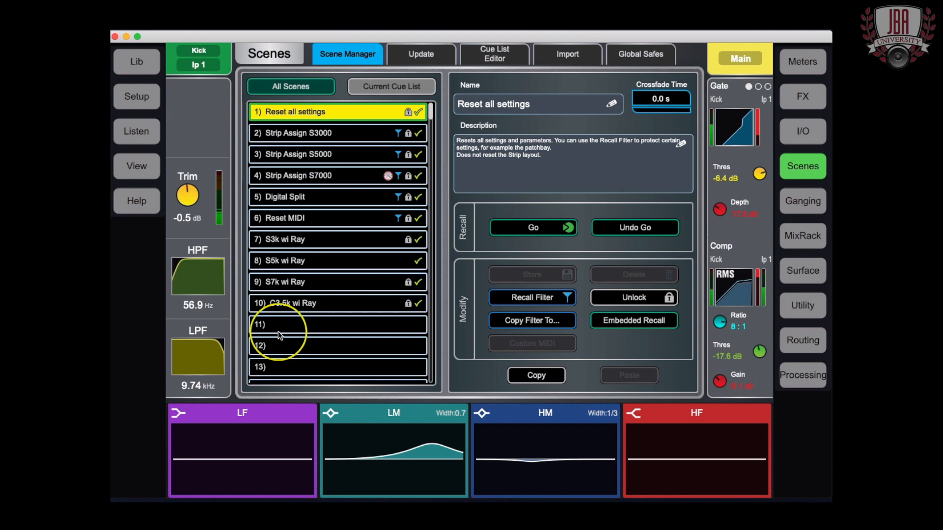
left_click(337, 325)
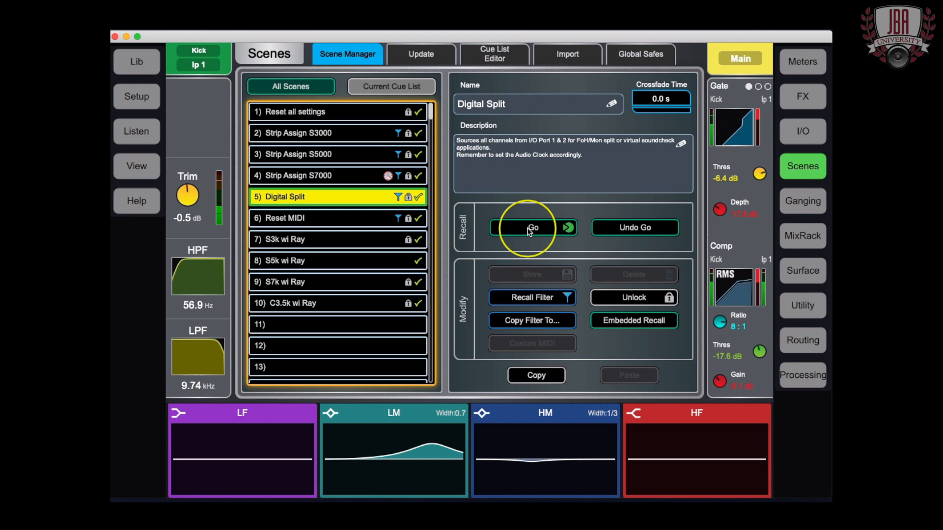
left_click(803, 305)
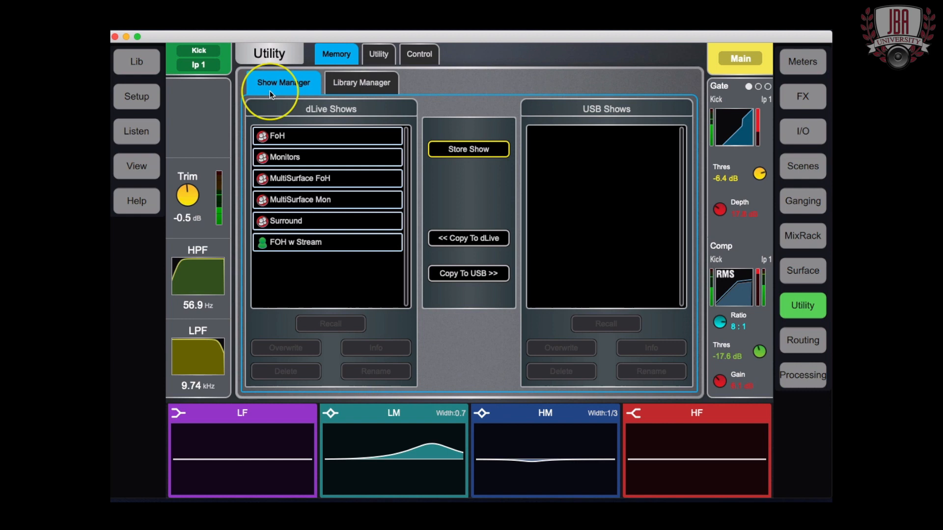
mouse_move(309, 207)
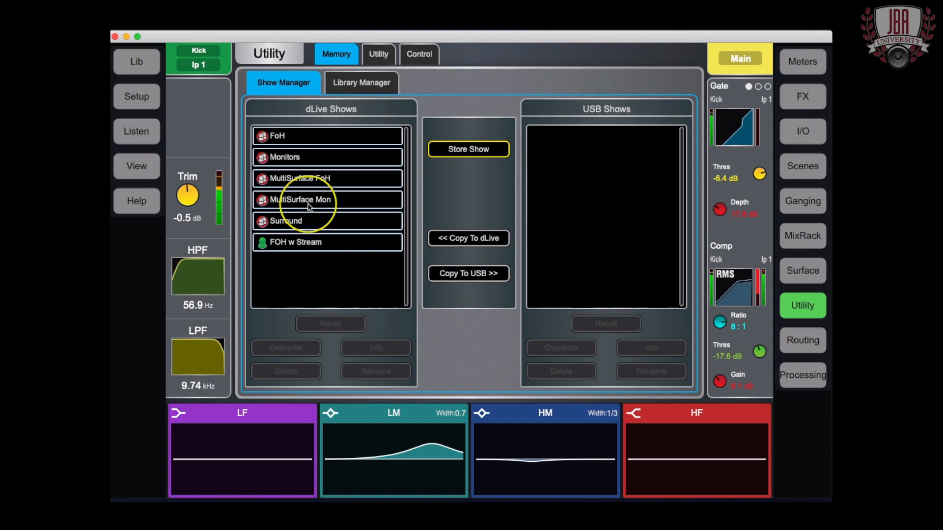
mouse_move(572, 224)
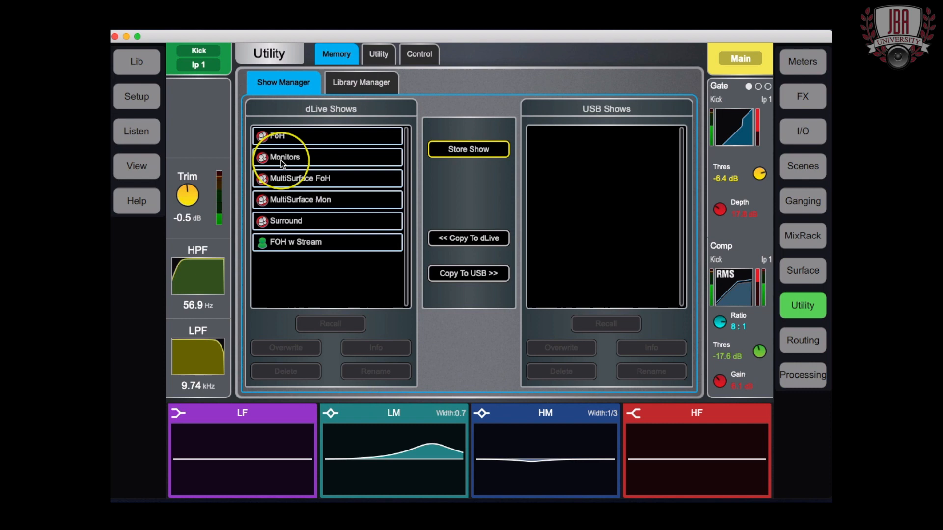
Select the MultiSurface FoH show in the stored shows list for recall.
left_click(327, 178)
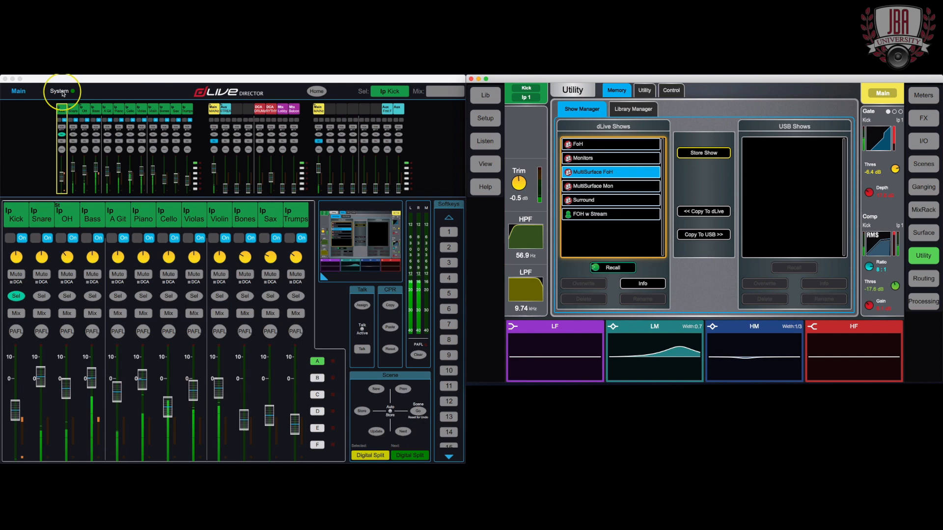
View the System page's USB drive location and MixRack status, leaving the folder unchanged.
left_click(59, 91)
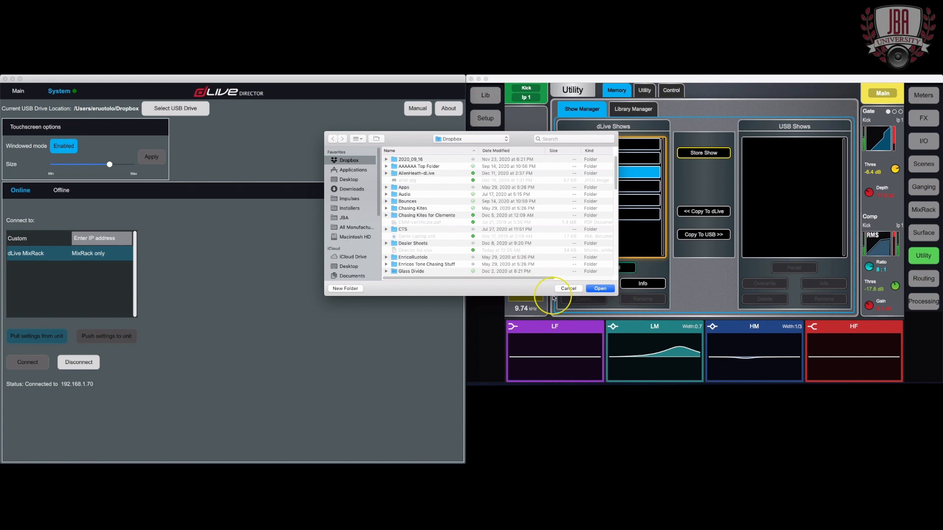
left_click(568, 289)
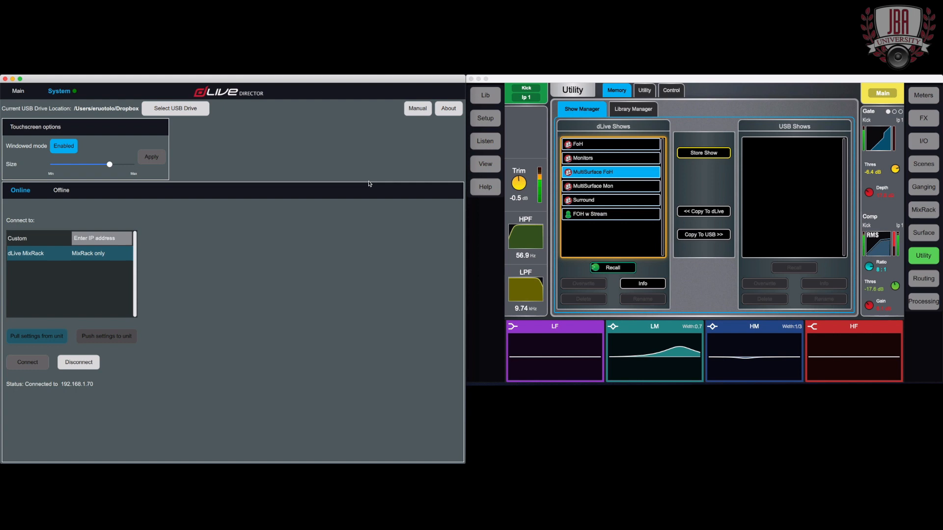